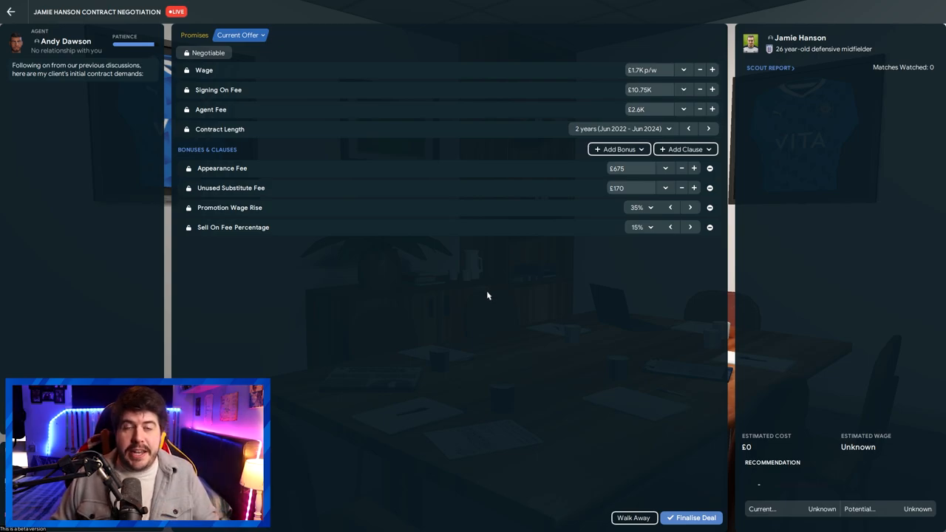
mouse_move(493, 292)
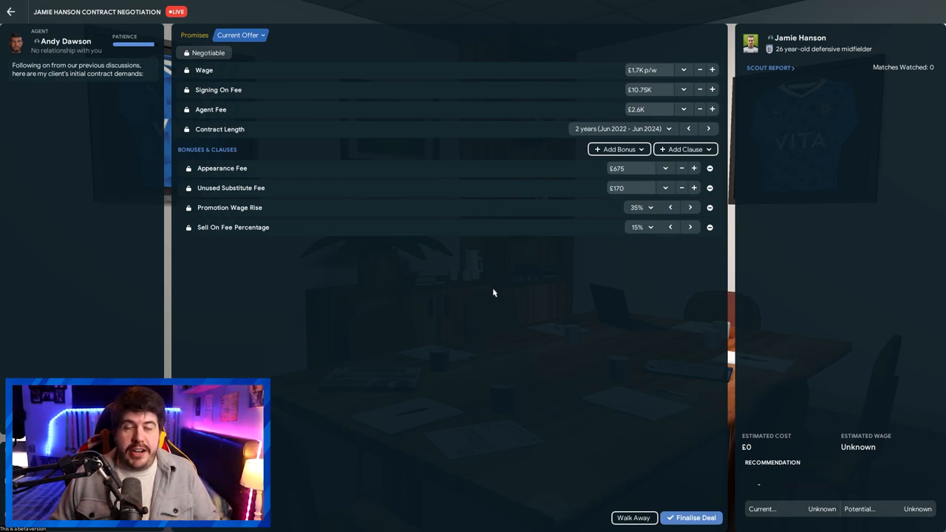
mouse_move(459, 308)
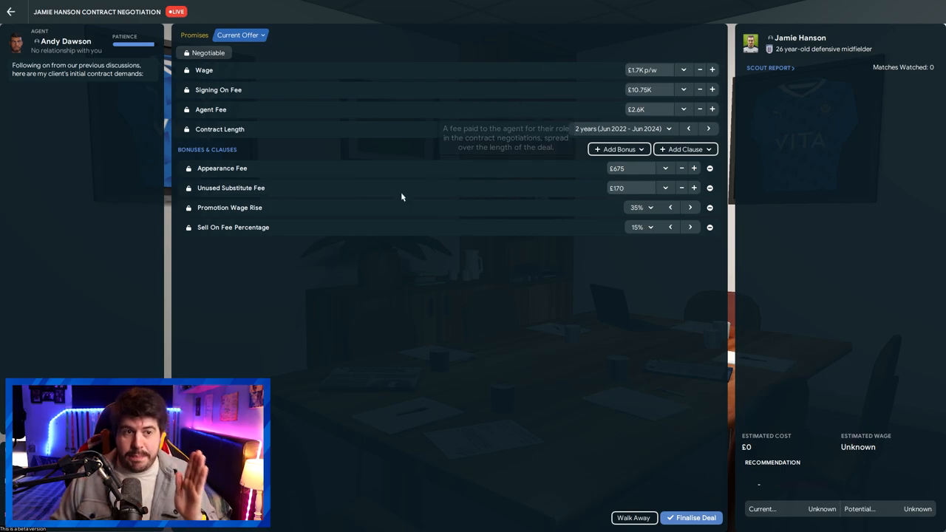
mouse_move(466, 301)
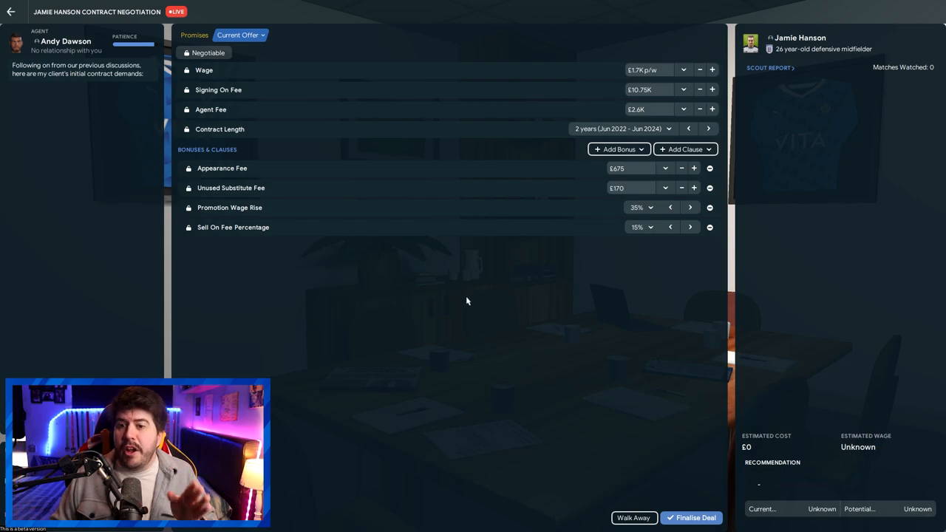
mouse_move(470, 288)
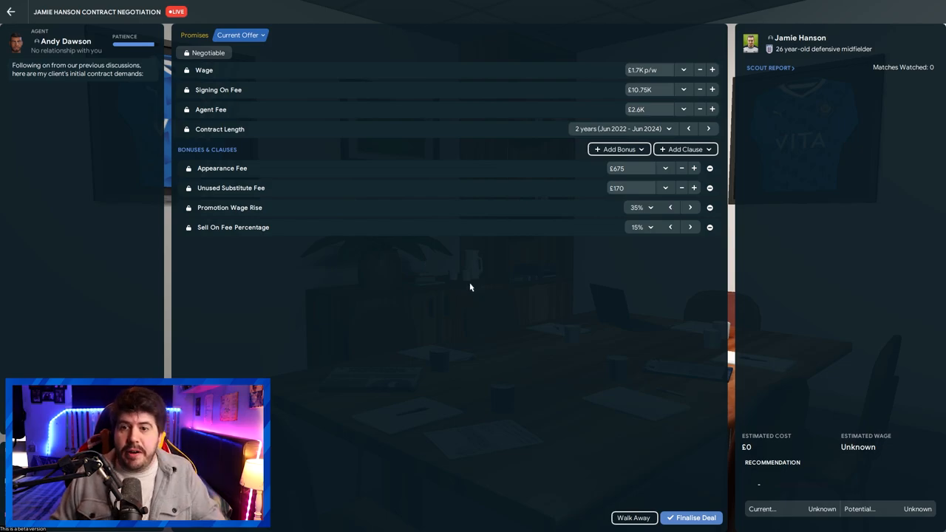
Add a wage rise after international appearances clause to Hanson's offer, then exit to his profile.
left_click(684, 149)
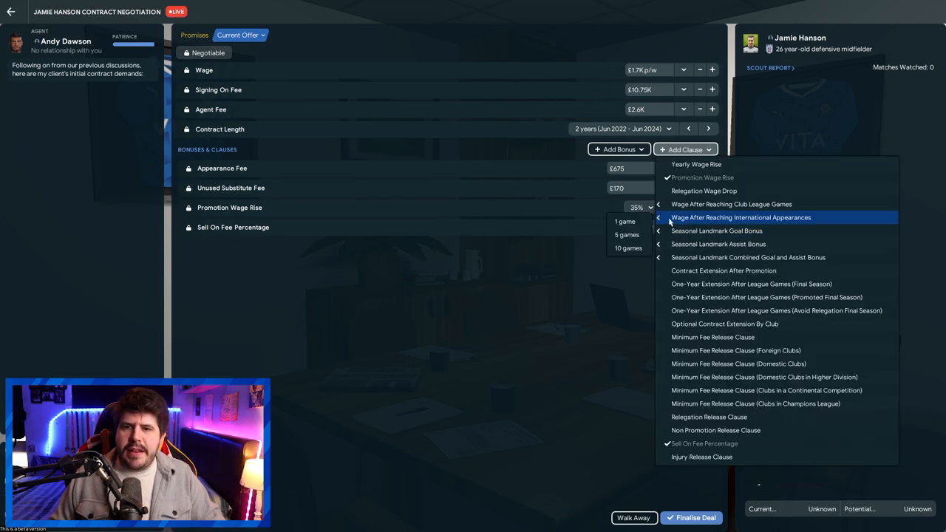
left_click(739, 217)
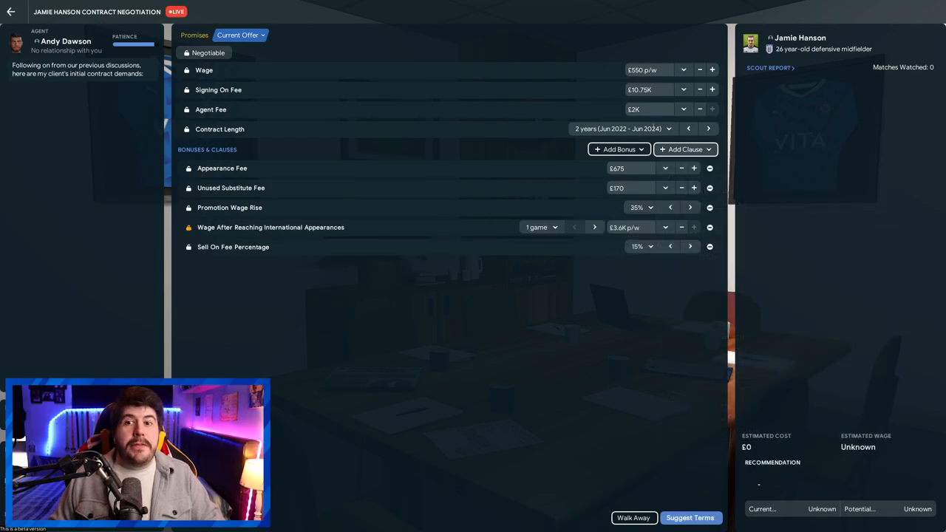
left_click(689, 517)
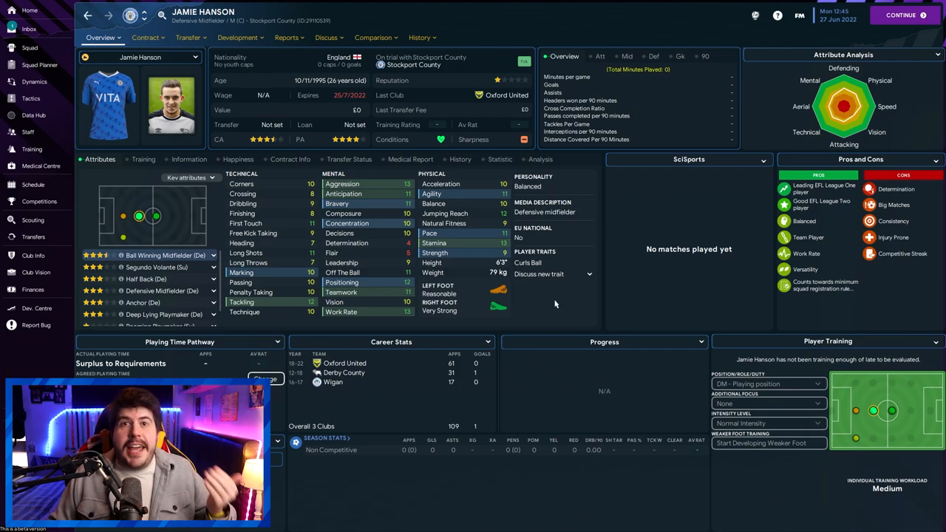
mouse_move(484, 254)
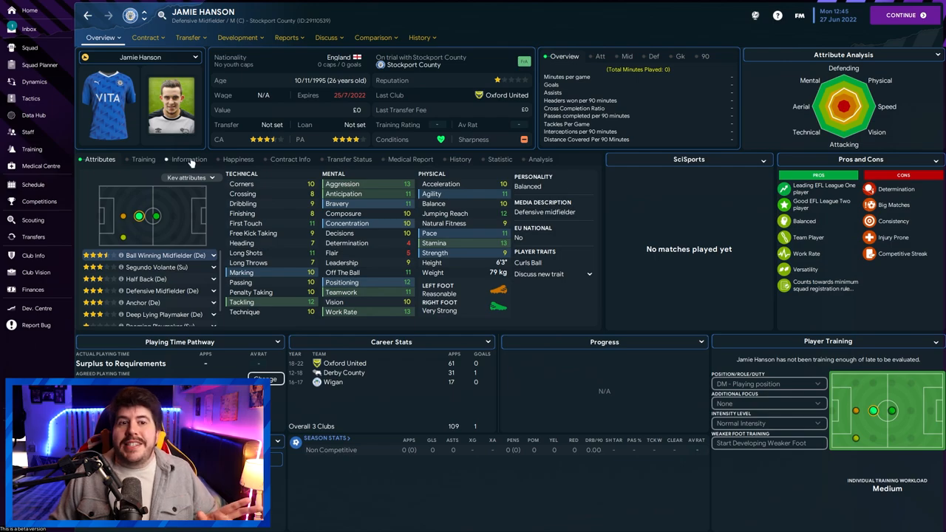
left_click(188, 159)
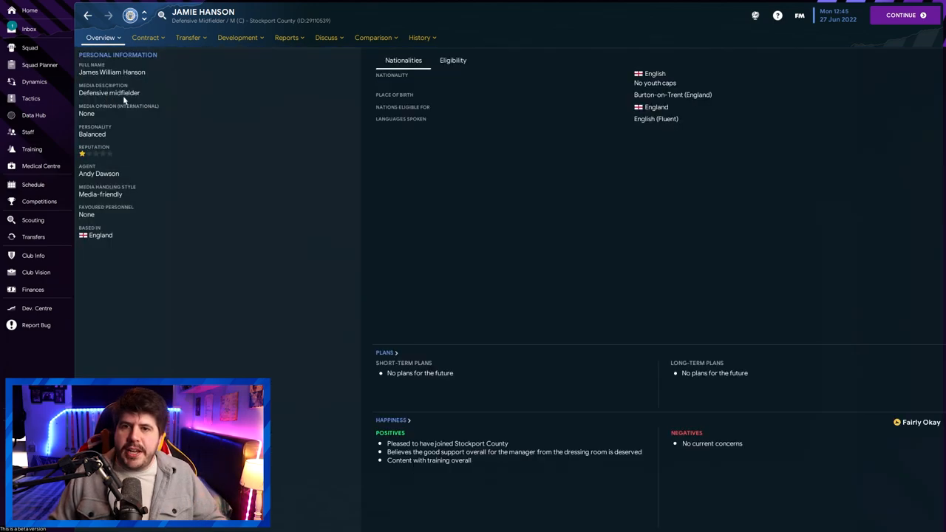
mouse_move(131, 255)
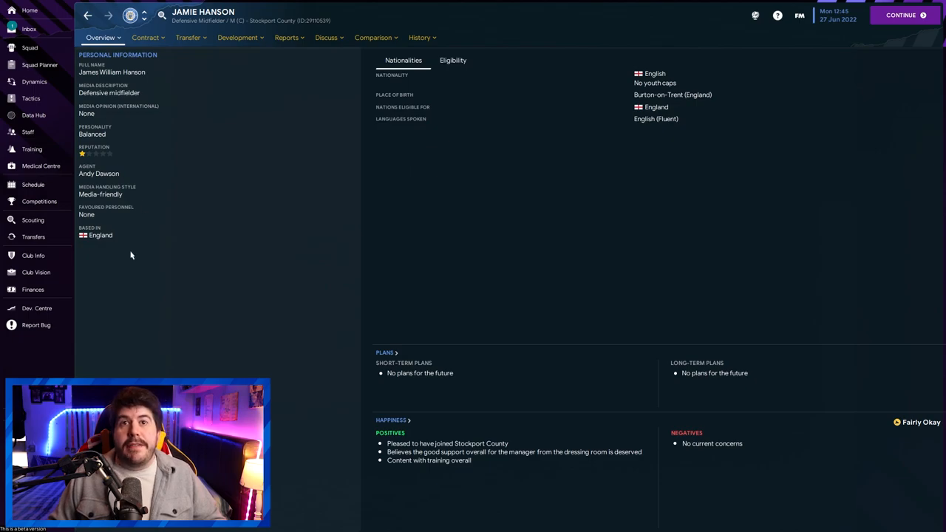
mouse_move(194, 184)
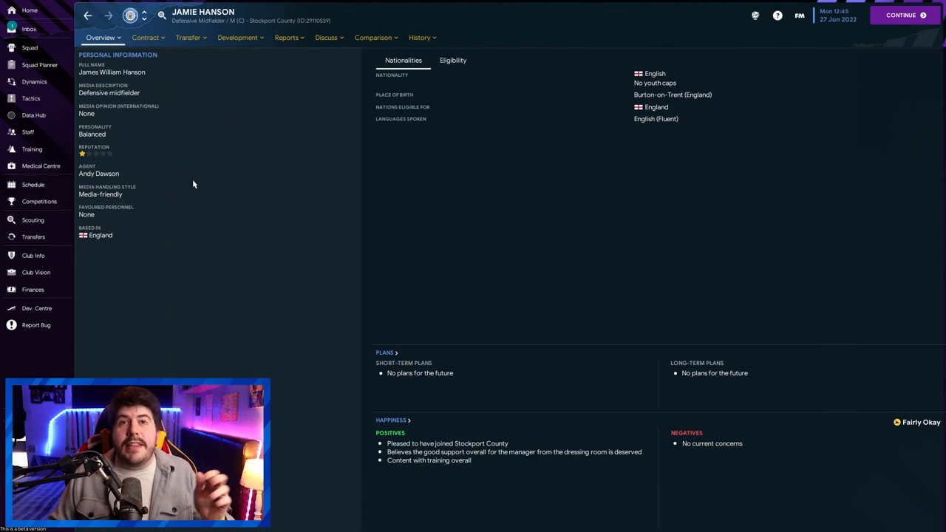
left_click(99, 173)
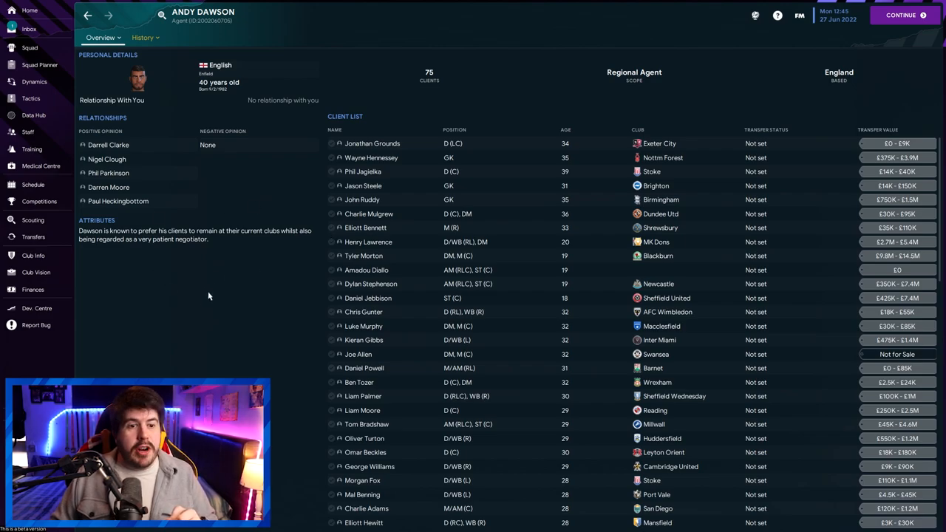
mouse_move(190, 283)
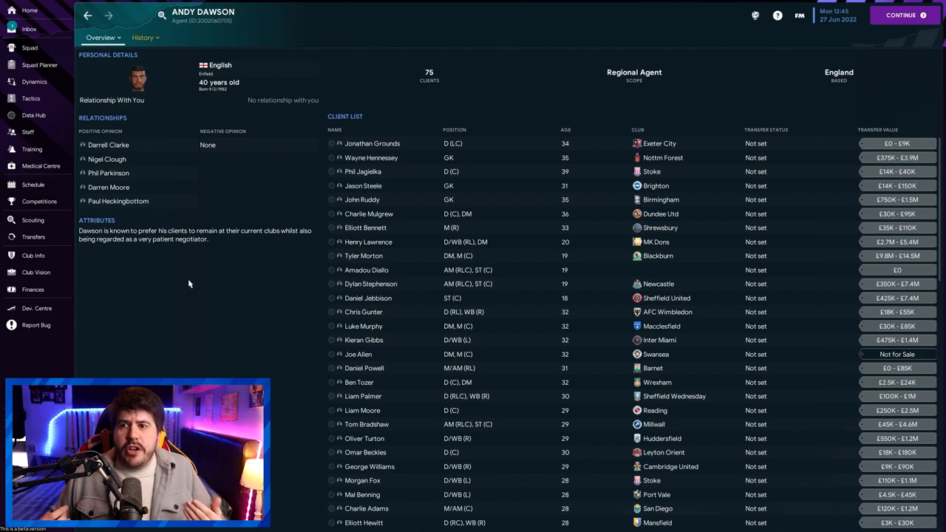
mouse_move(219, 330)
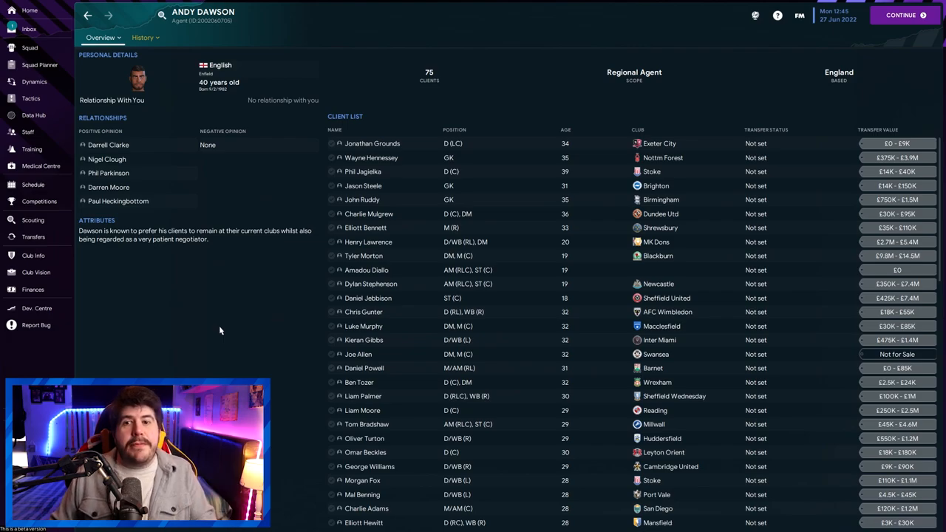
mouse_move(114, 233)
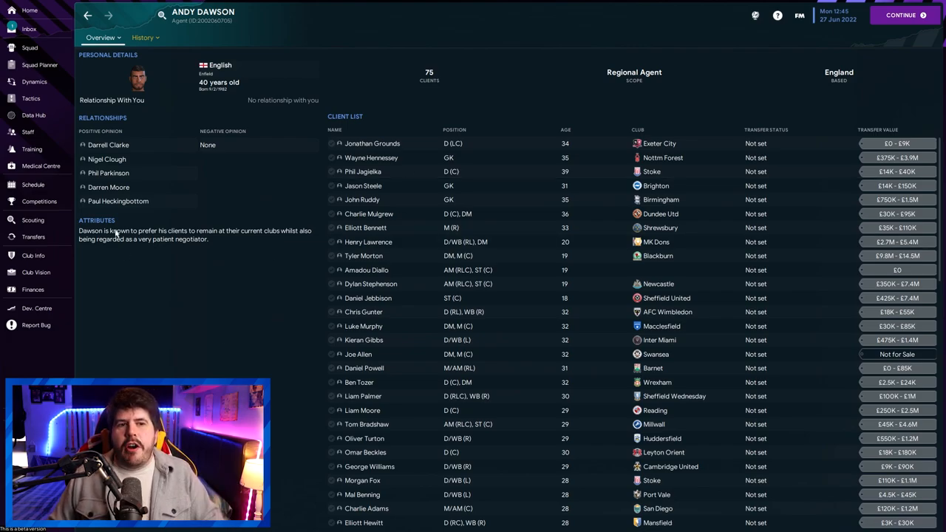
mouse_move(175, 247)
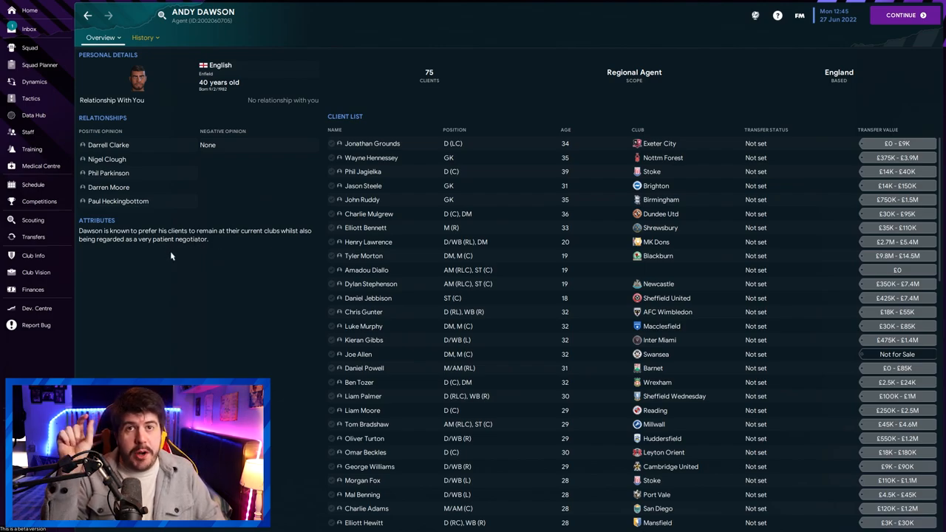
Sort Andy Dawson's clients by club and begin a contract offer to Amadou Diallo.
left_click(637, 129)
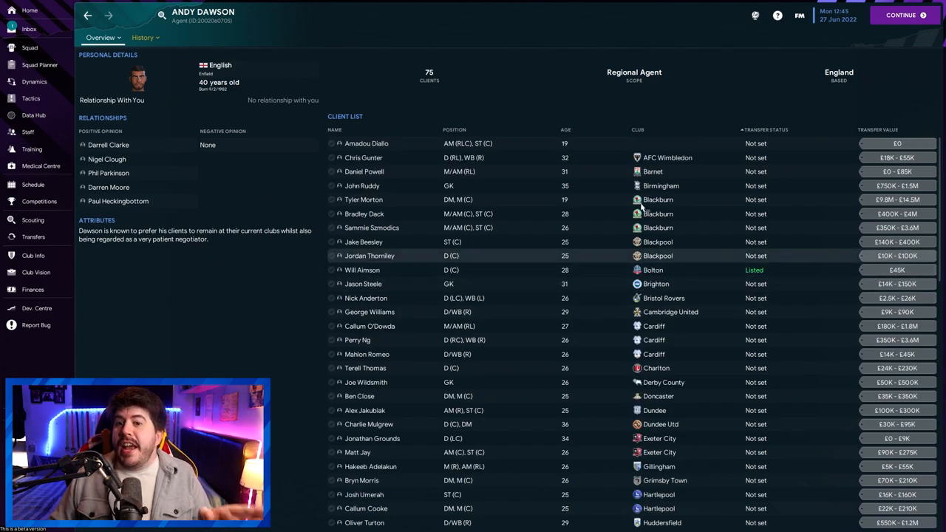
mouse_move(532, 203)
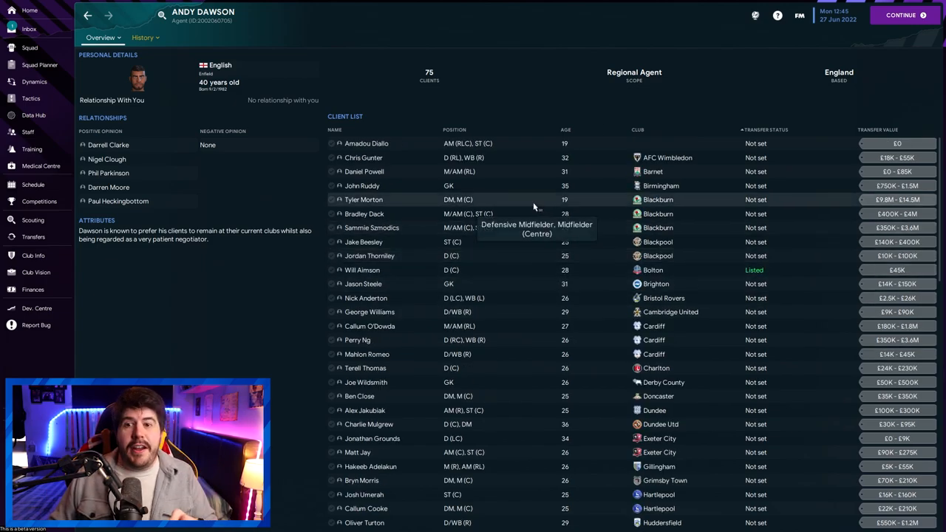
right_click(366, 144)
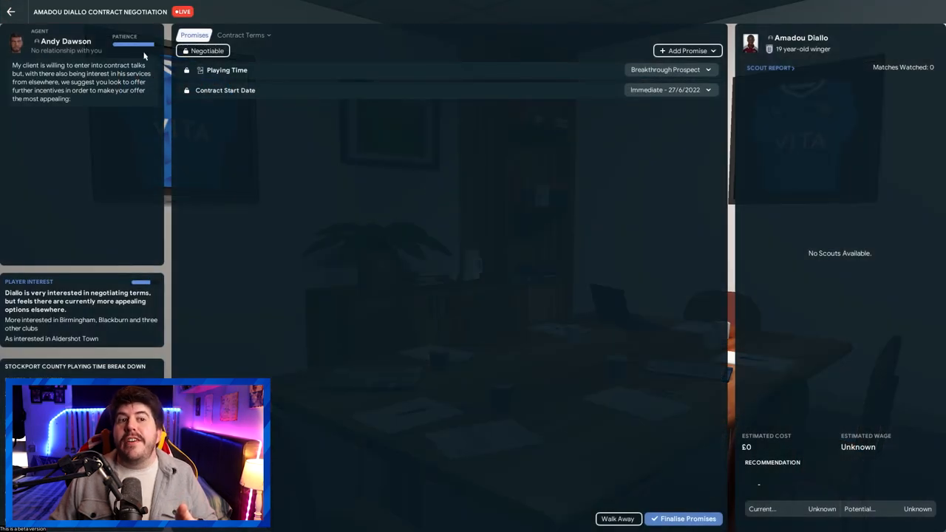
mouse_move(410, 235)
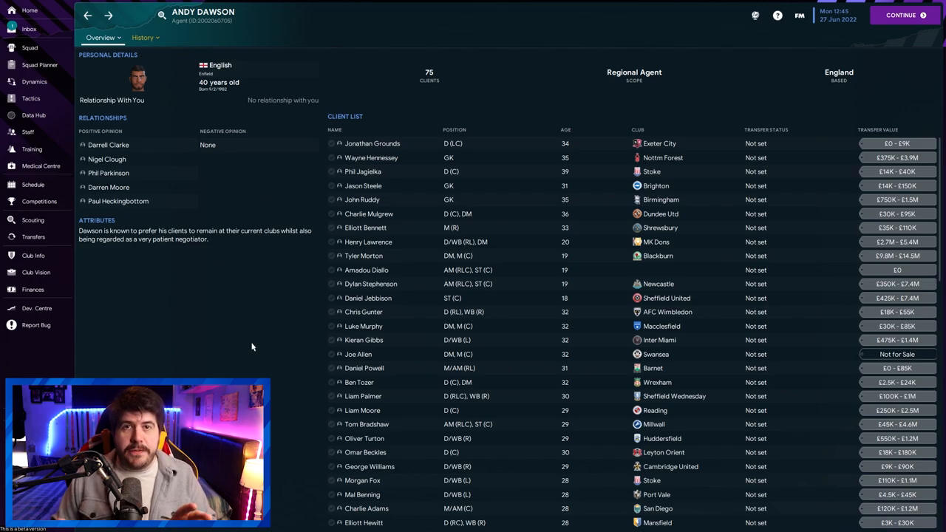
Exit Diallo's negotiation and start a Client Availability chat with Andy Dawson about Hanson.
left_click(29, 47)
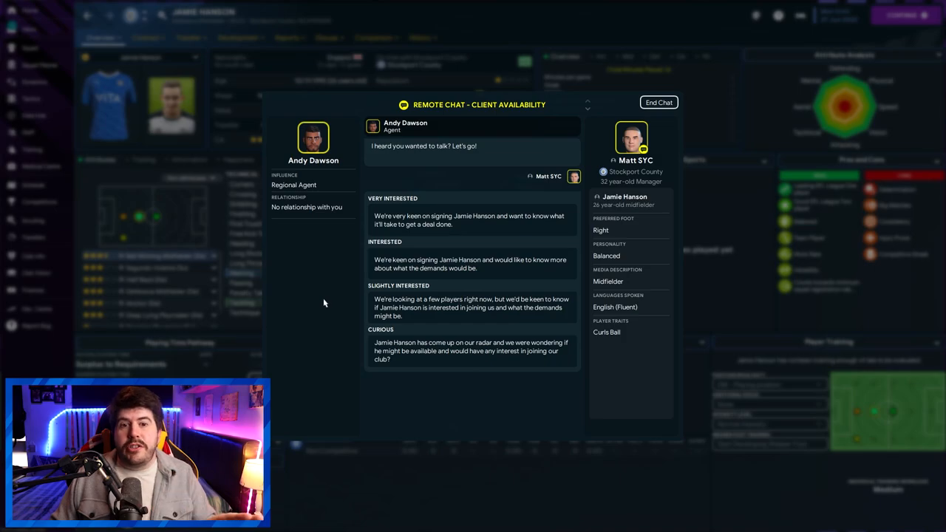
mouse_move(474, 224)
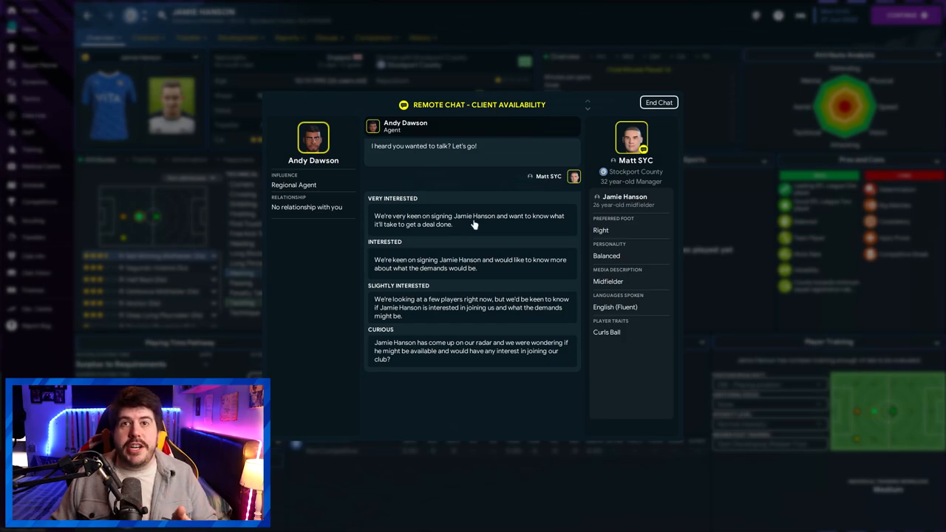
Tell Andy Dawson the club is Very Interested in Jamie Hanson.
left_click(470, 221)
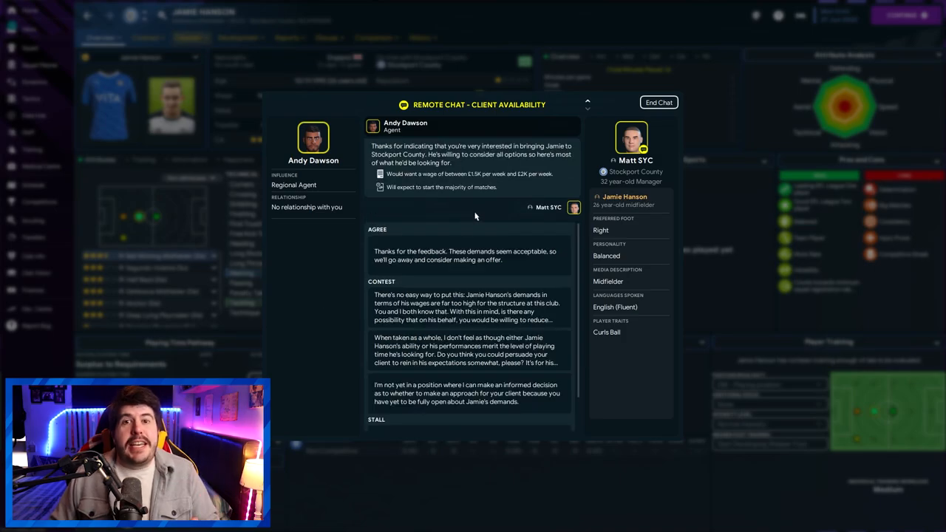
mouse_move(459, 212)
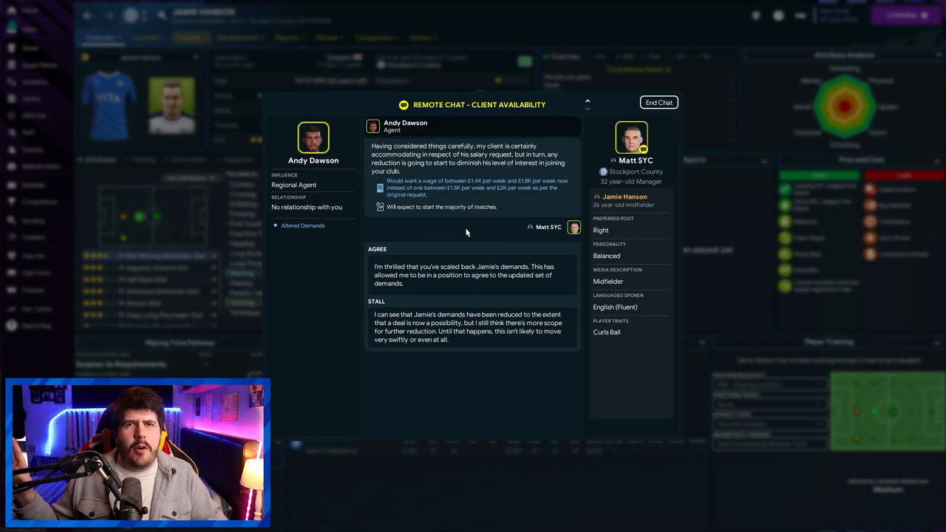
mouse_move(461, 230)
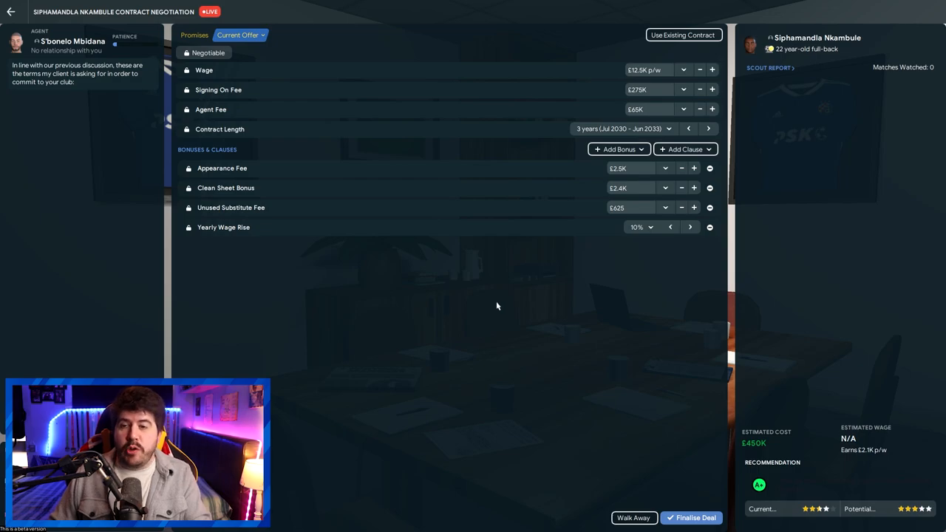
mouse_move(864, 6)
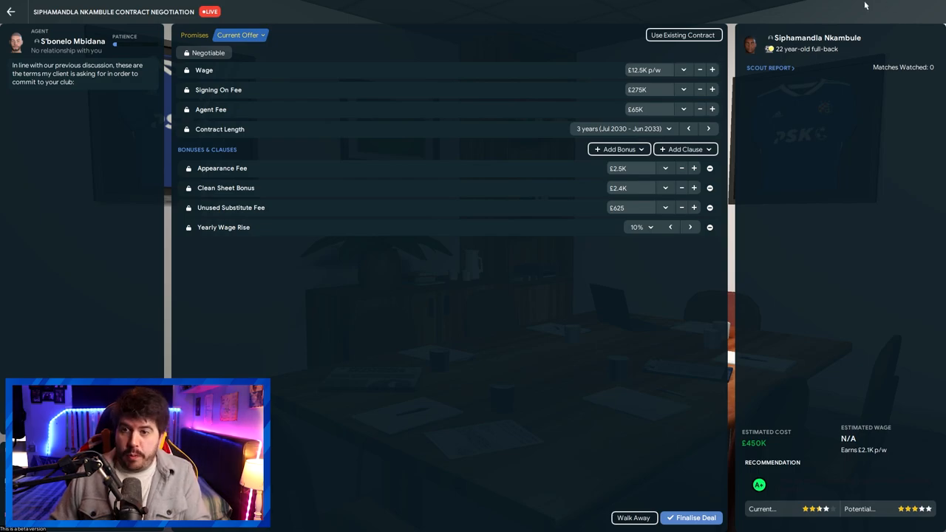
Offer Siphamandla Nkambule £8.5K weekly and a £48K agent fee, and submit the terms.
left_click(817, 38)
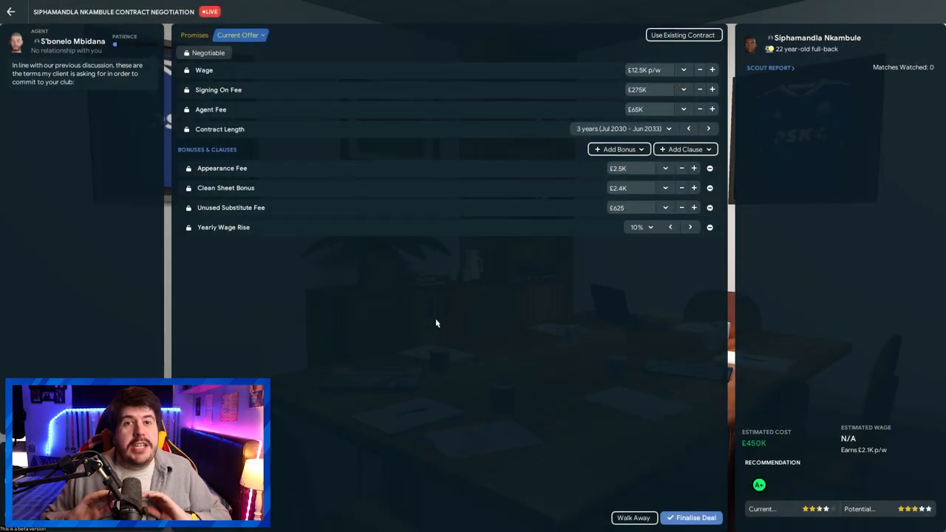
mouse_move(206, 33)
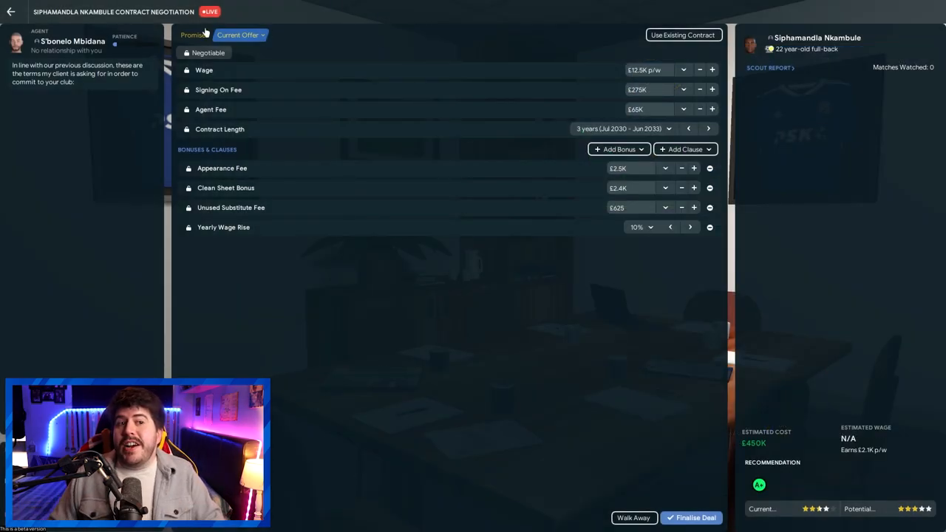
mouse_move(526, 357)
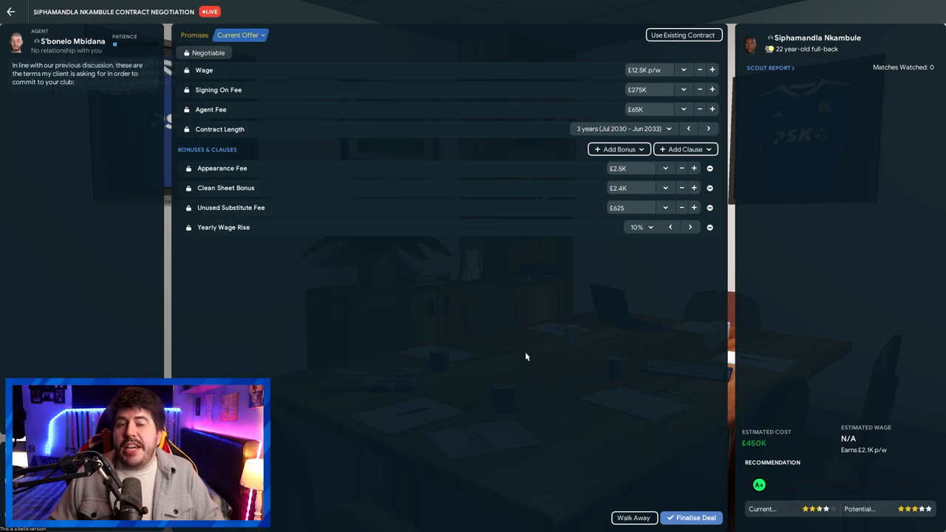
mouse_move(656, 60)
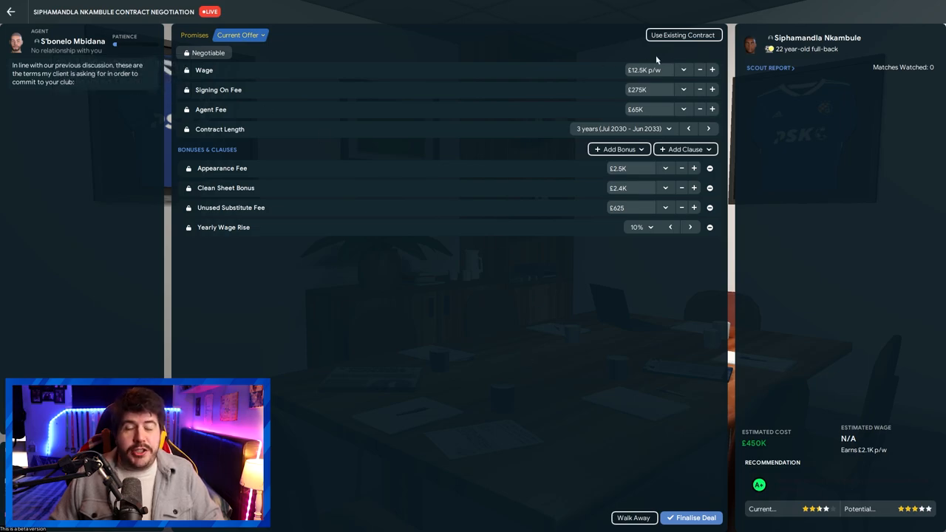
mouse_move(456, 307)
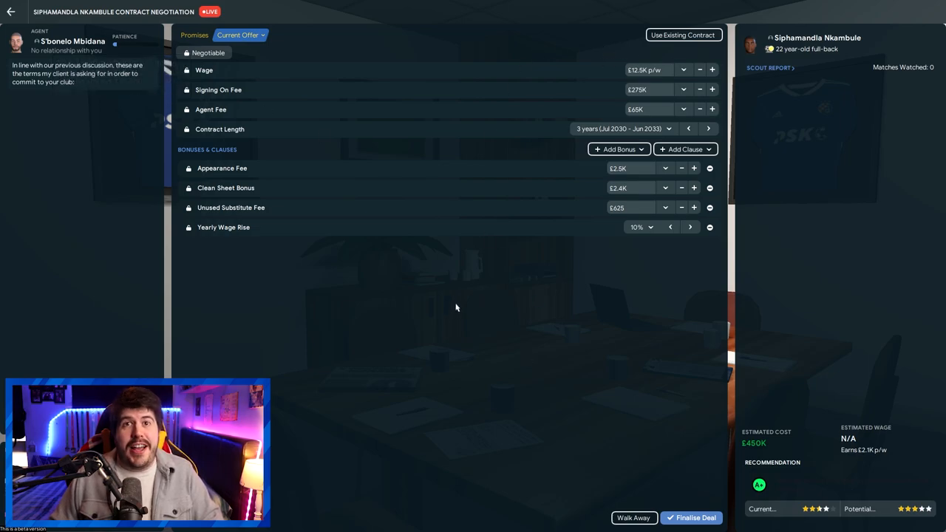
left_click(699, 69)
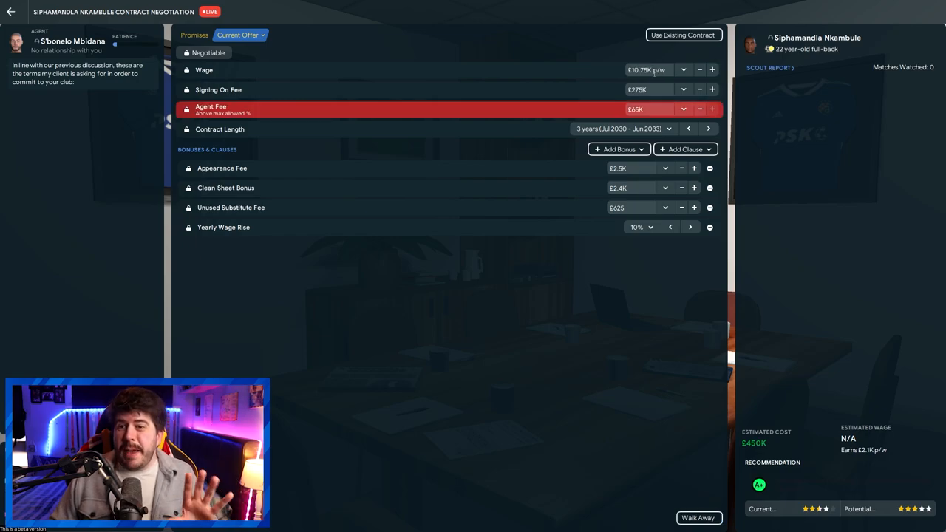
left_click(699, 70)
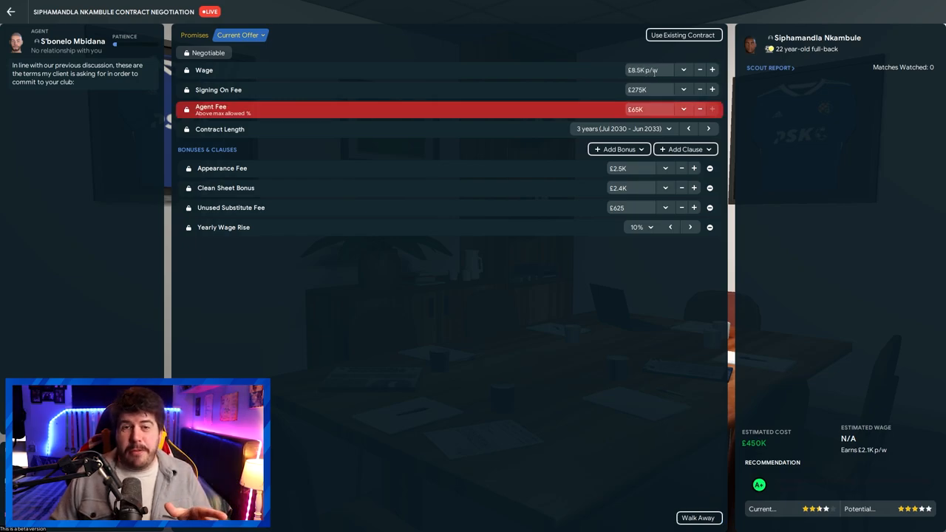
left_click(699, 109)
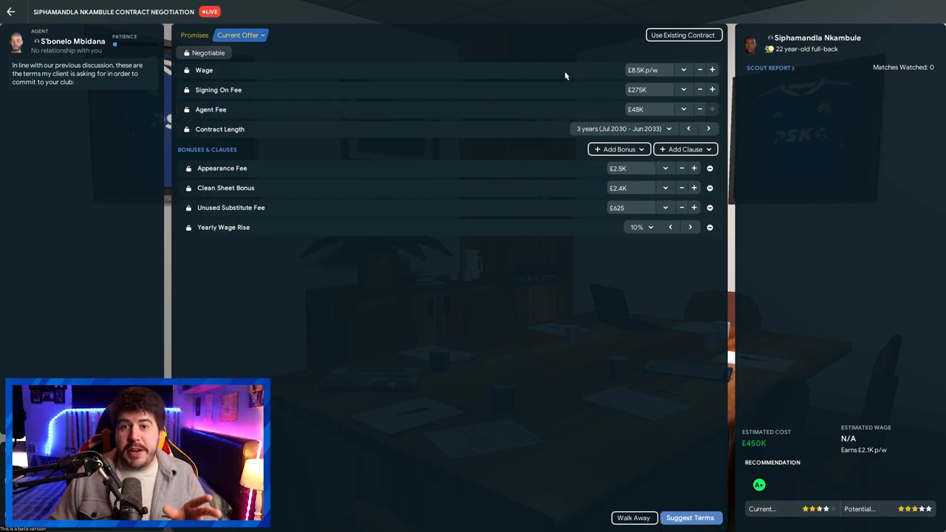
mouse_move(106, 71)
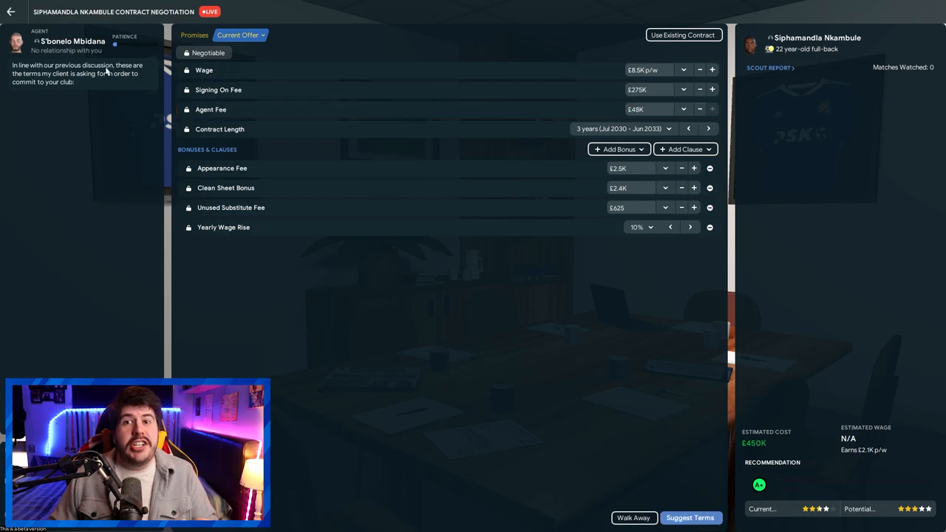
left_click(689, 517)
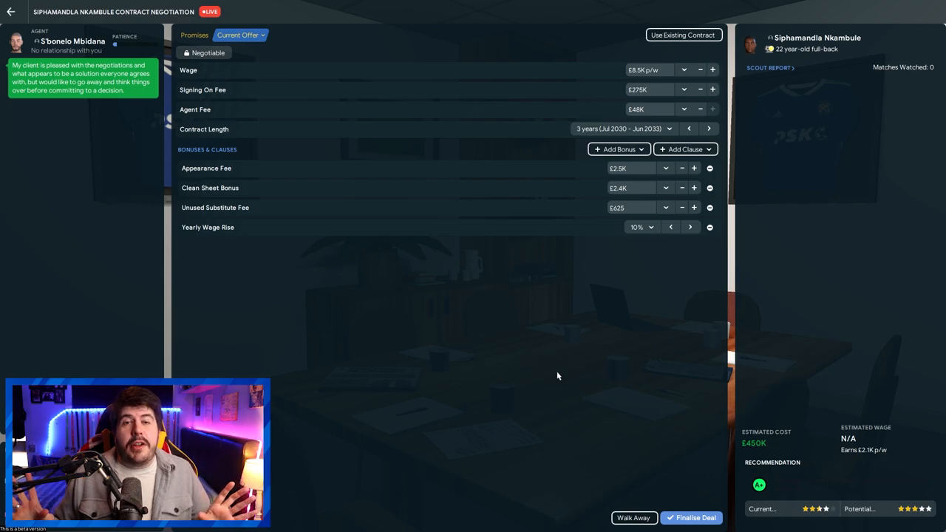
mouse_move(491, 316)
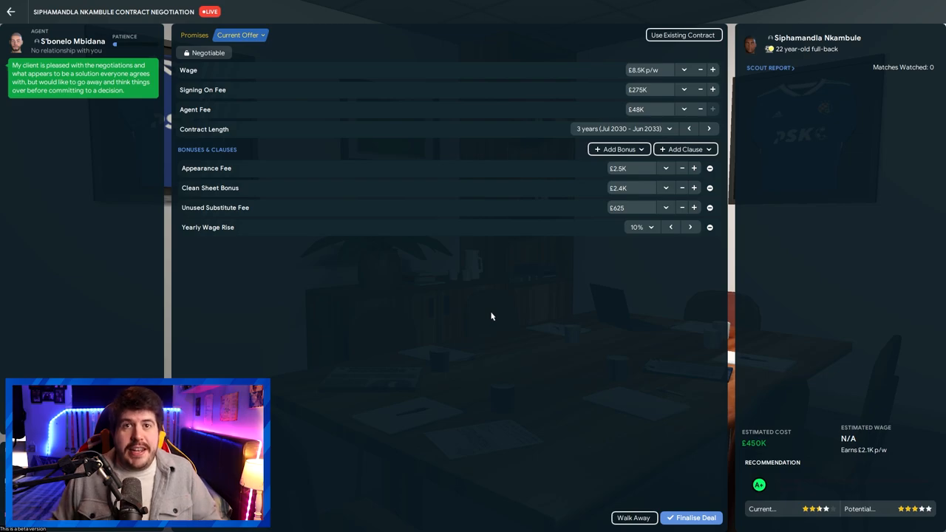
mouse_move(554, 138)
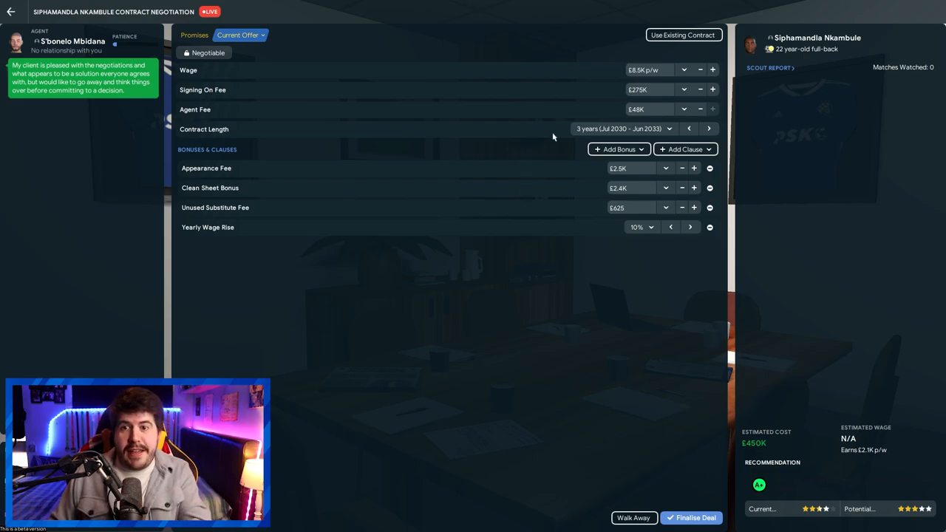
mouse_move(479, 339)
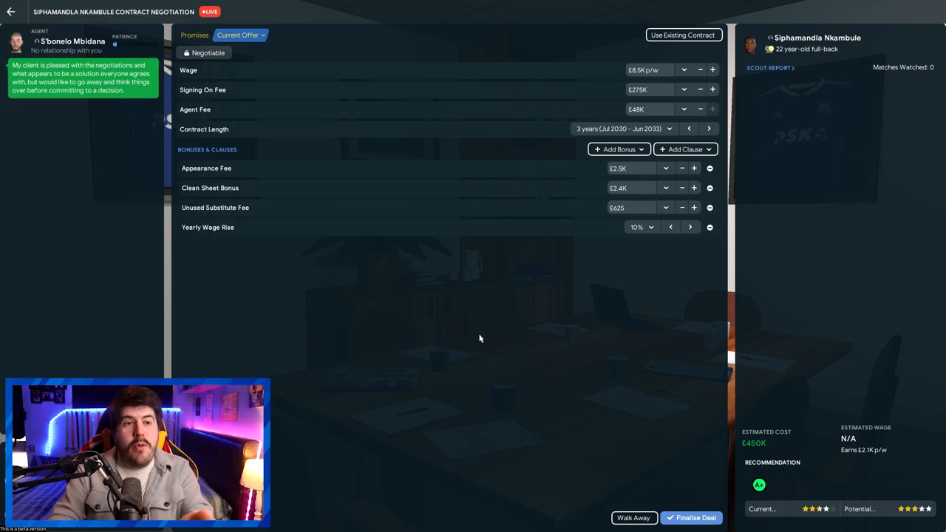
mouse_move(480, 301)
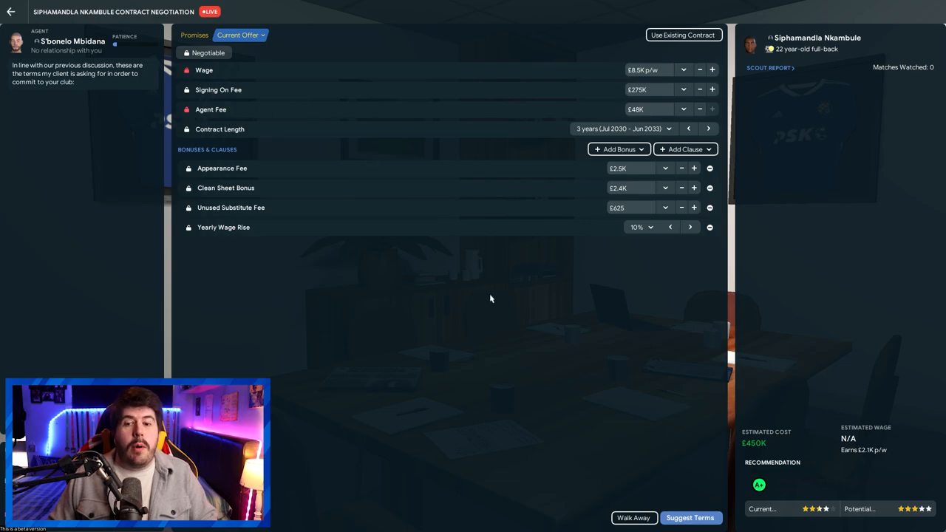
Resubmit Nkambule's terms with the £8.5K wage and £48K agent fee locked.
left_click(690, 517)
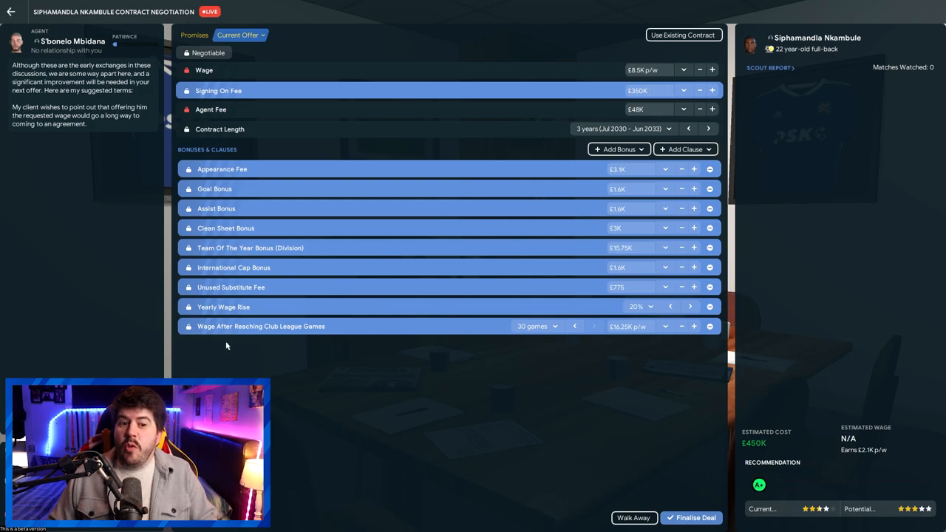
mouse_move(432, 355)
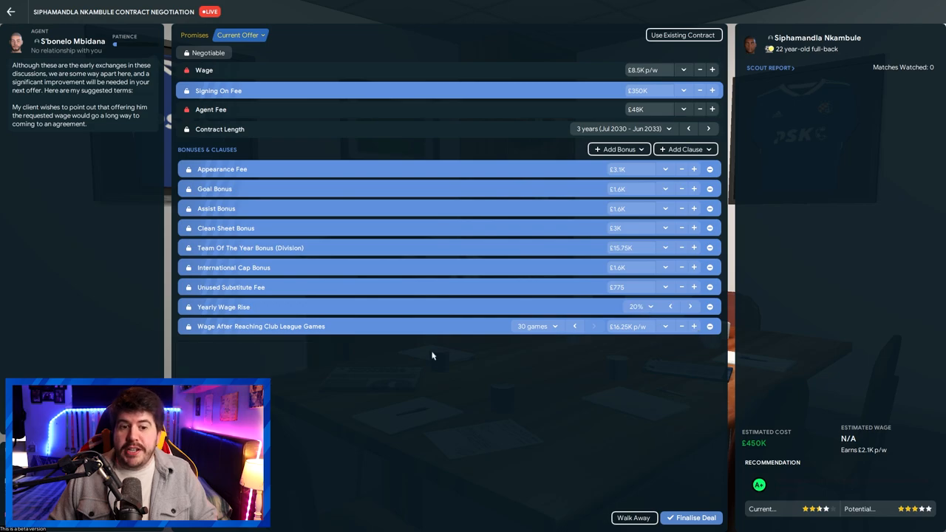
mouse_move(683, 318)
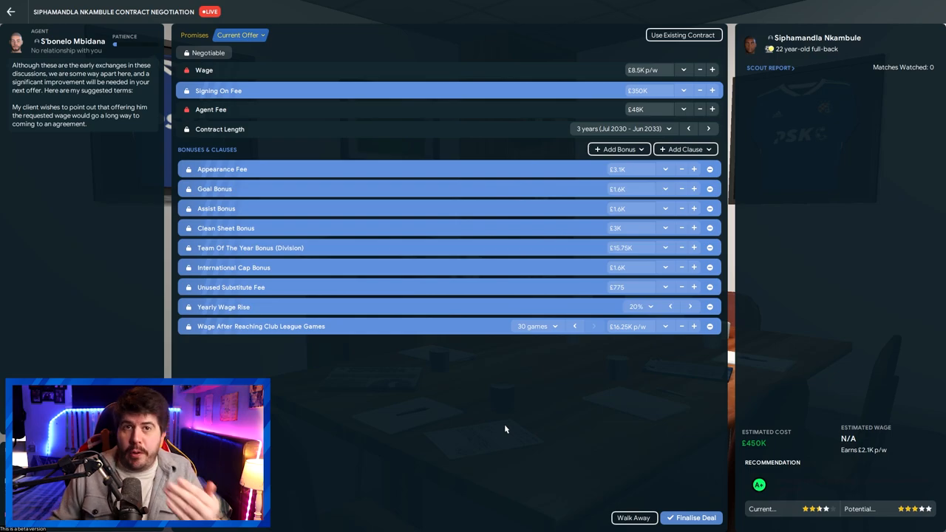
mouse_move(469, 439)
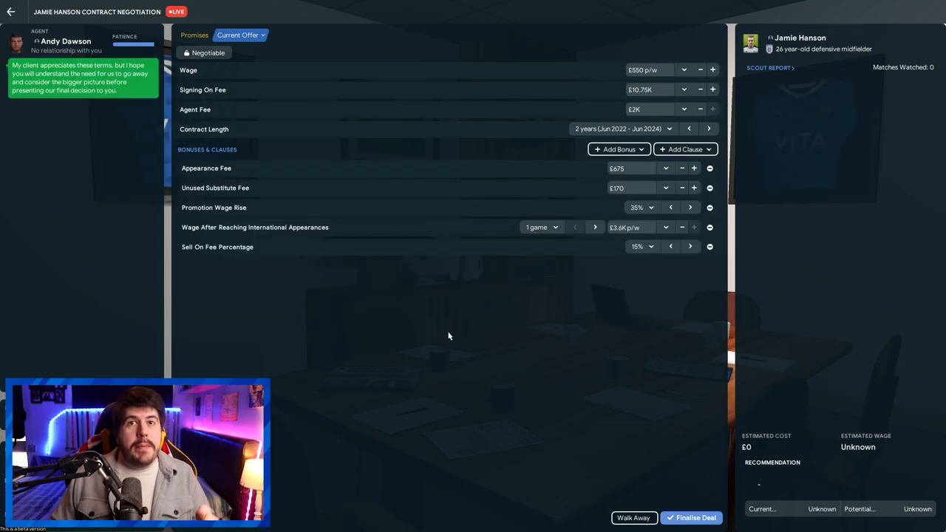
mouse_move(519, 71)
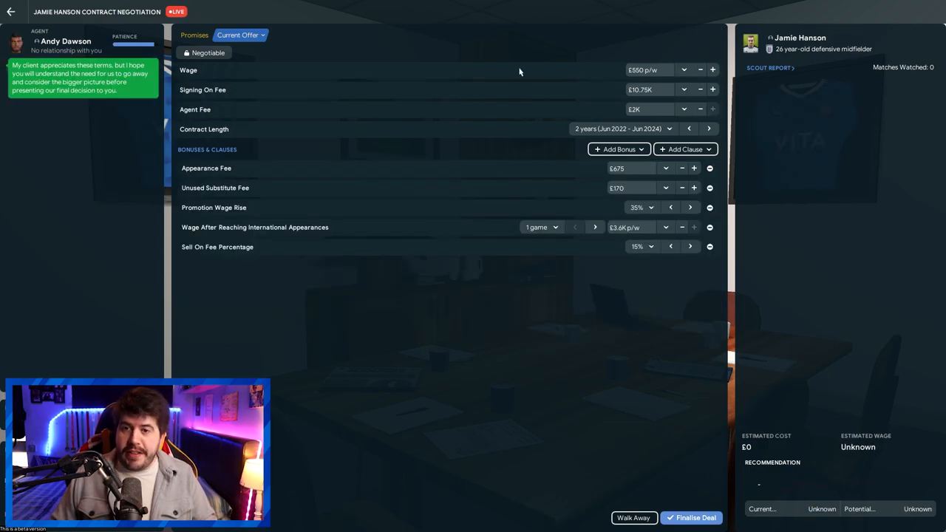
mouse_move(497, 282)
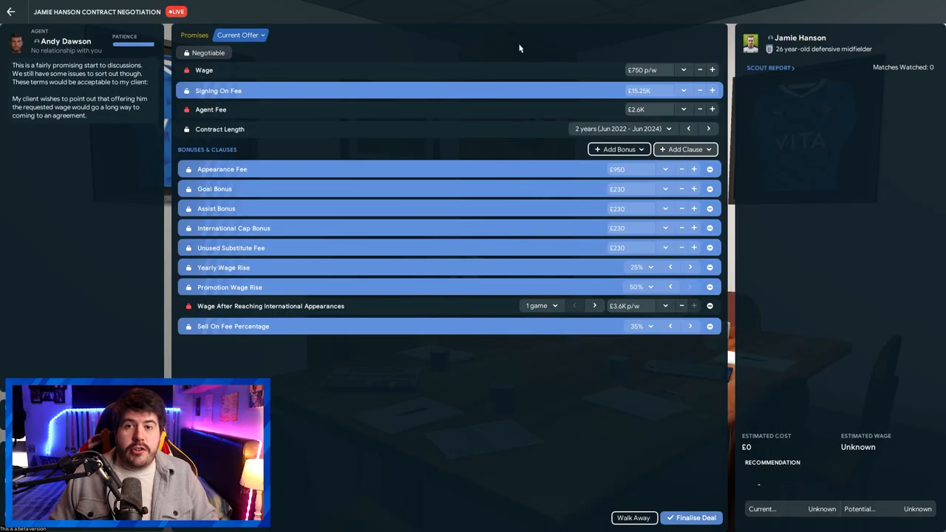
mouse_move(605, 59)
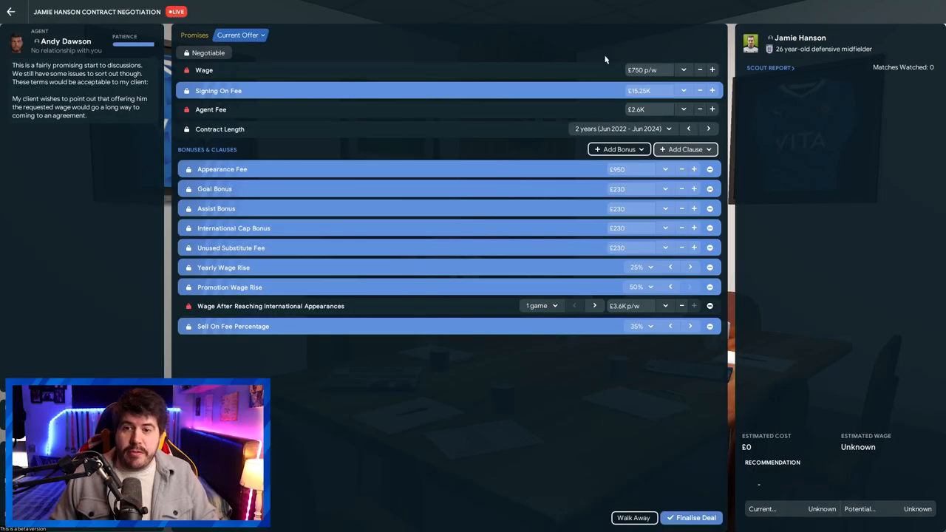
mouse_move(456, 77)
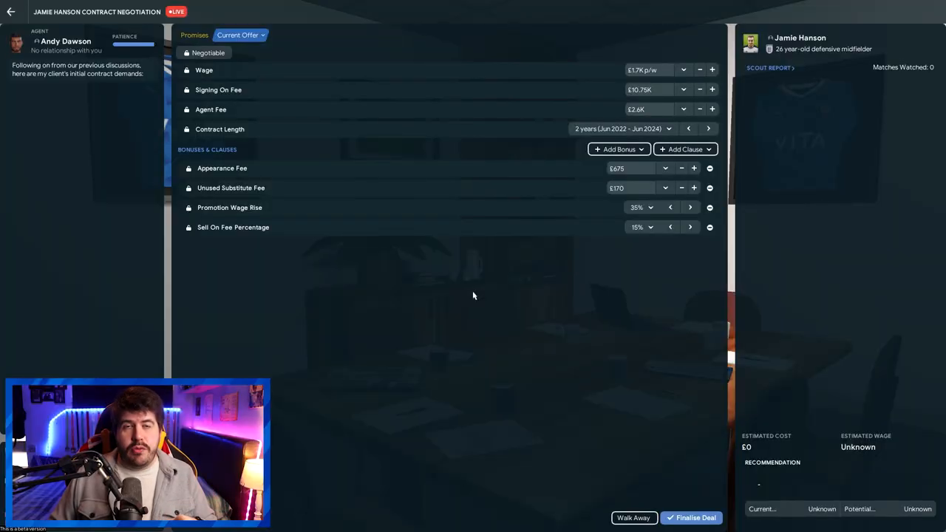
mouse_move(527, 77)
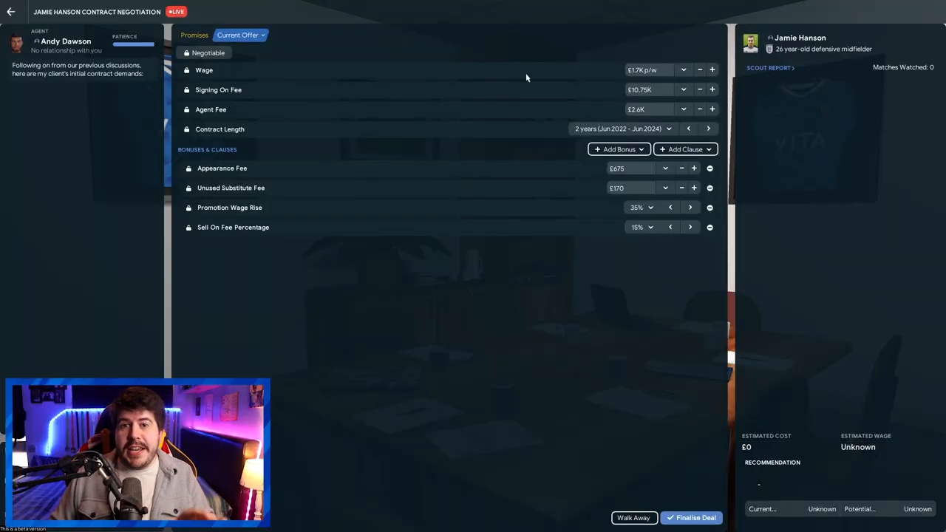
mouse_move(465, 375)
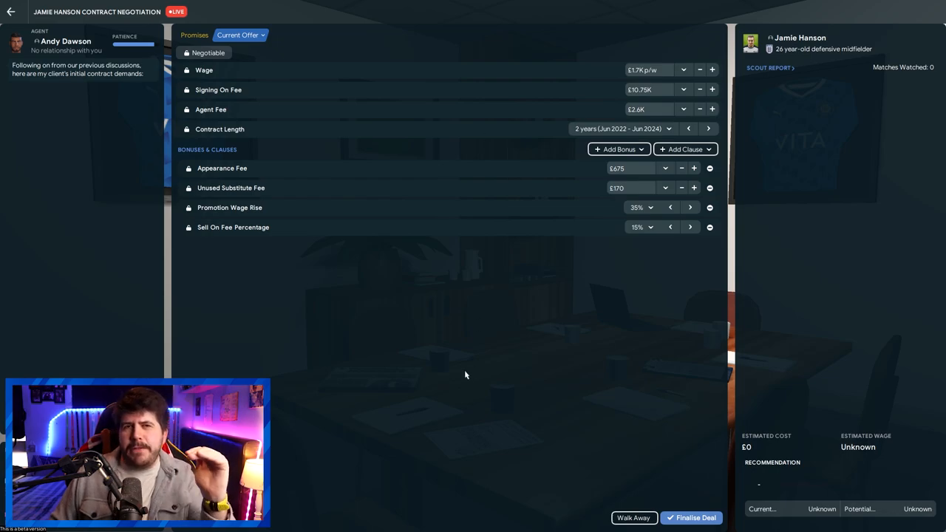
mouse_move(663, 99)
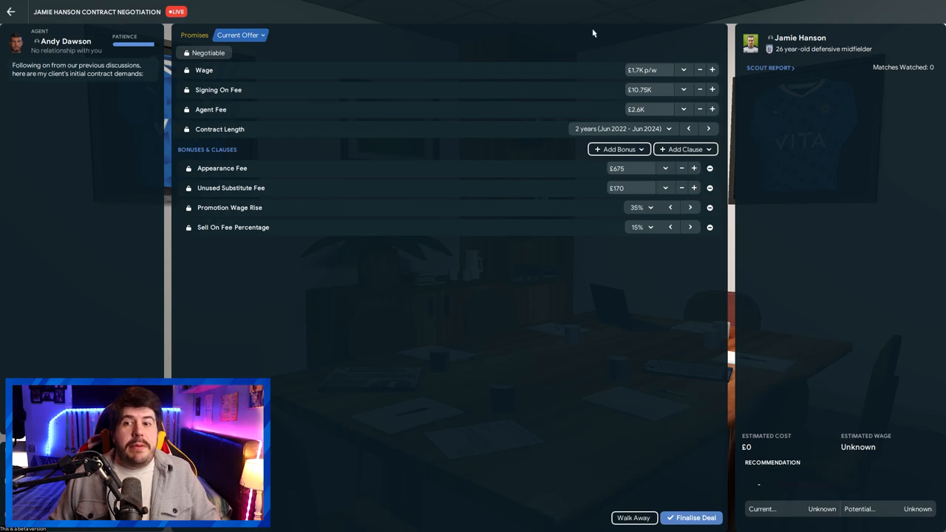
mouse_move(653, 56)
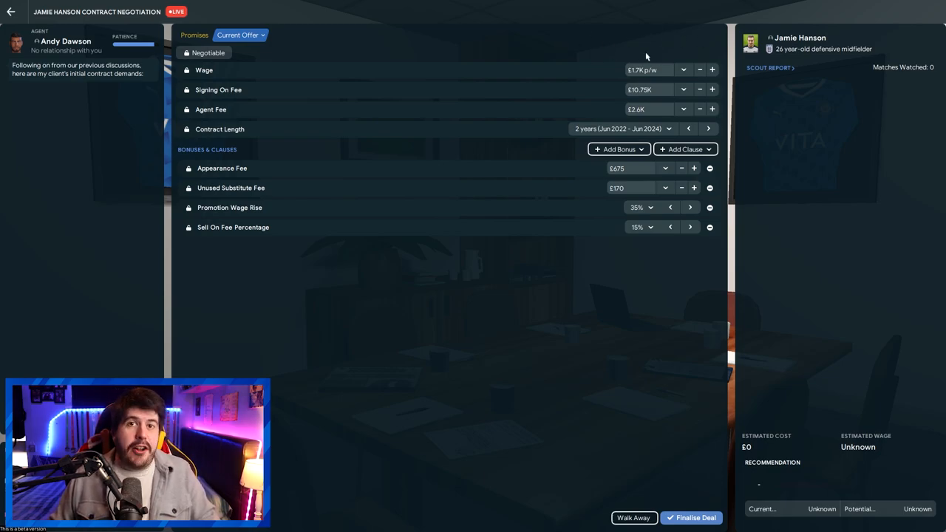
mouse_move(499, 292)
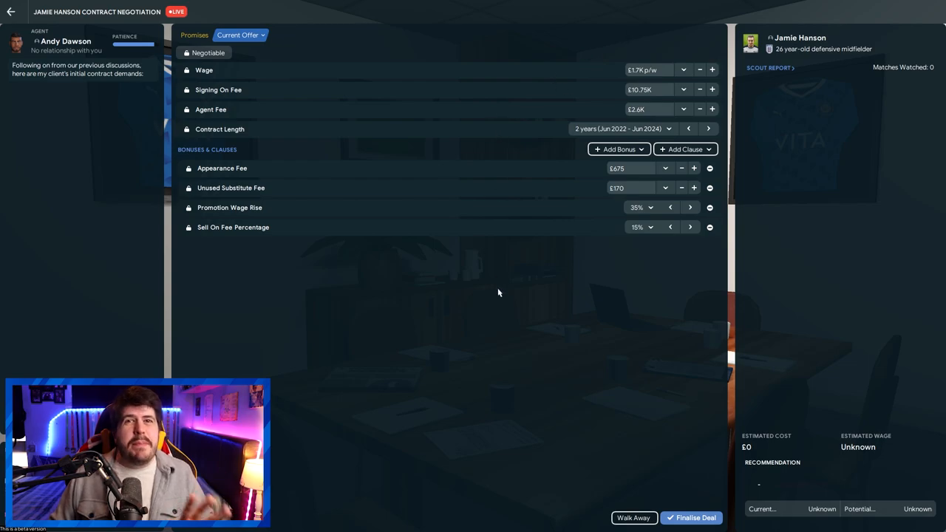
mouse_move(493, 285)
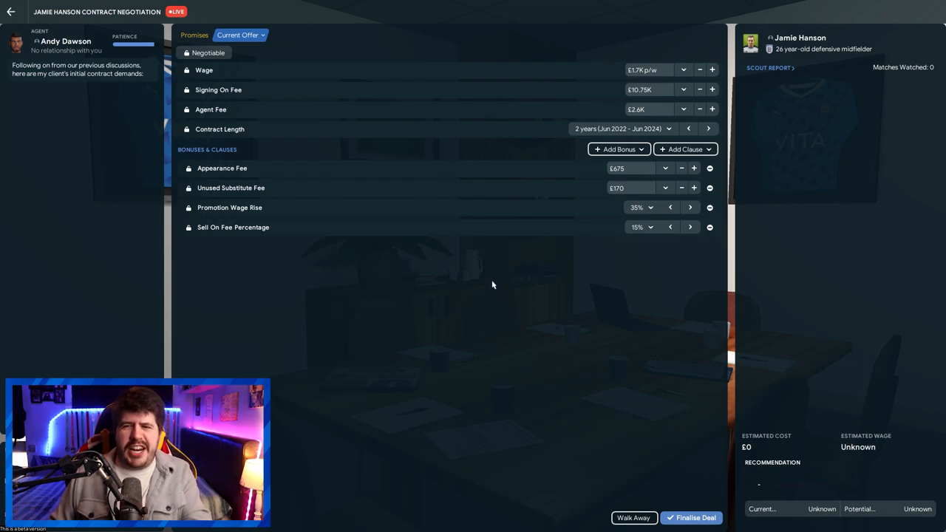
mouse_move(502, 257)
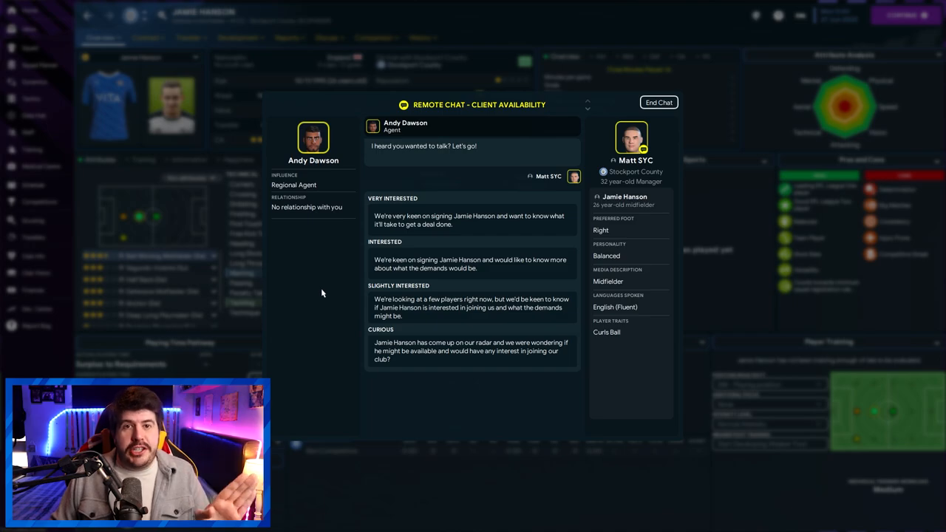
mouse_move(313, 300)
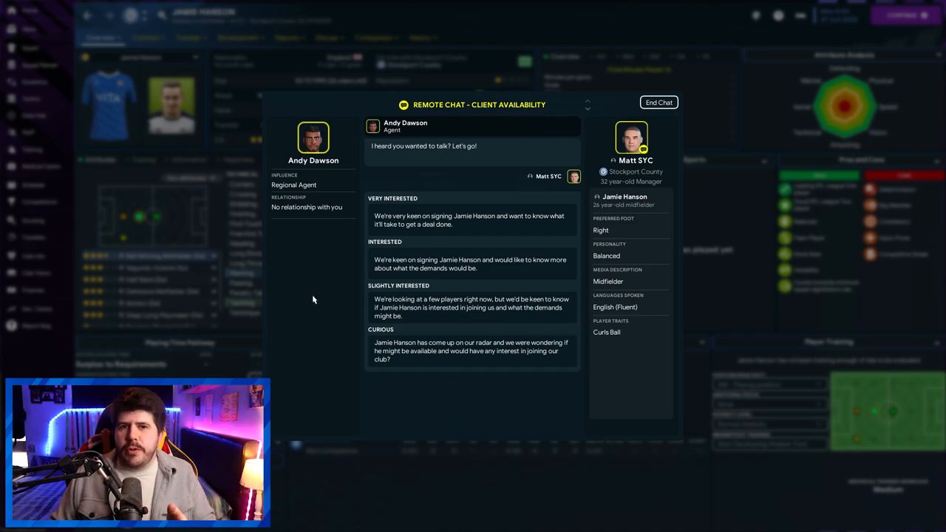
mouse_move(476, 224)
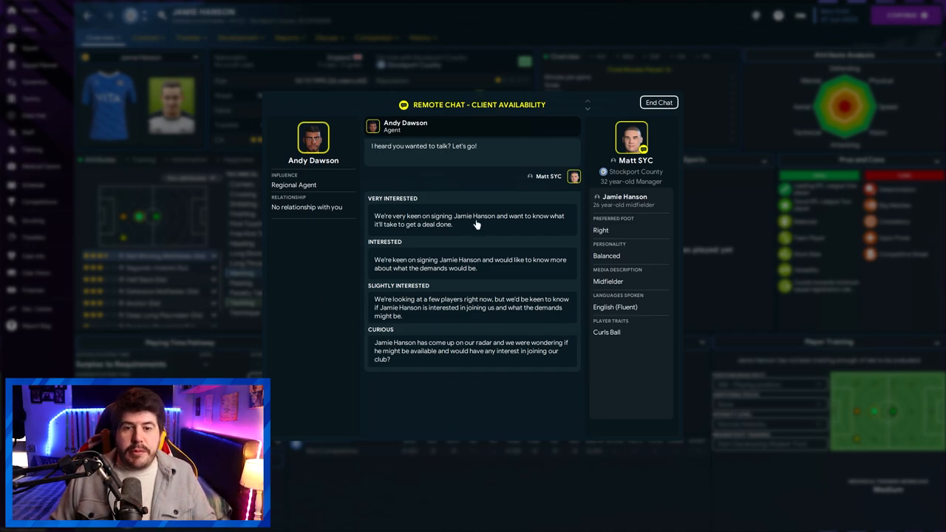
Reply 'Very Interested' so Hanson's demands drop to £1.5K weekly and £9.75K signing-on.
left_click(468, 220)
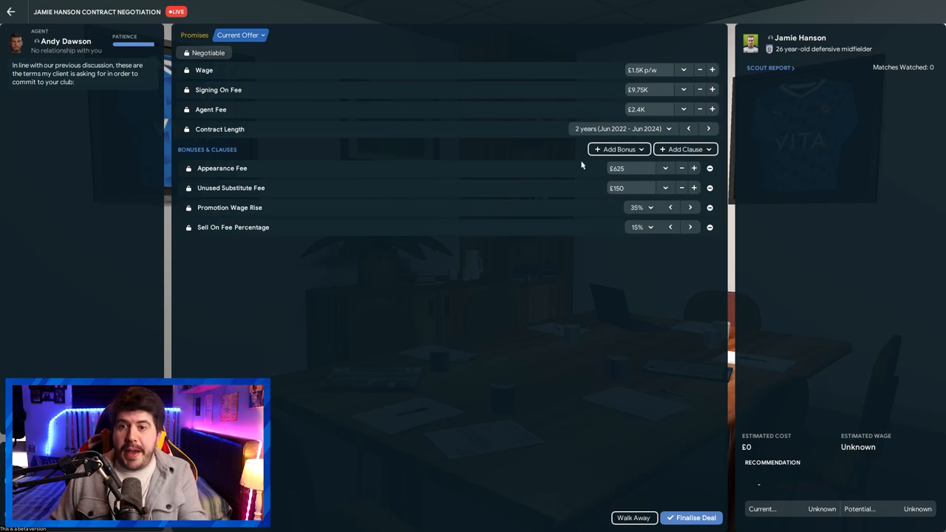
mouse_move(527, 284)
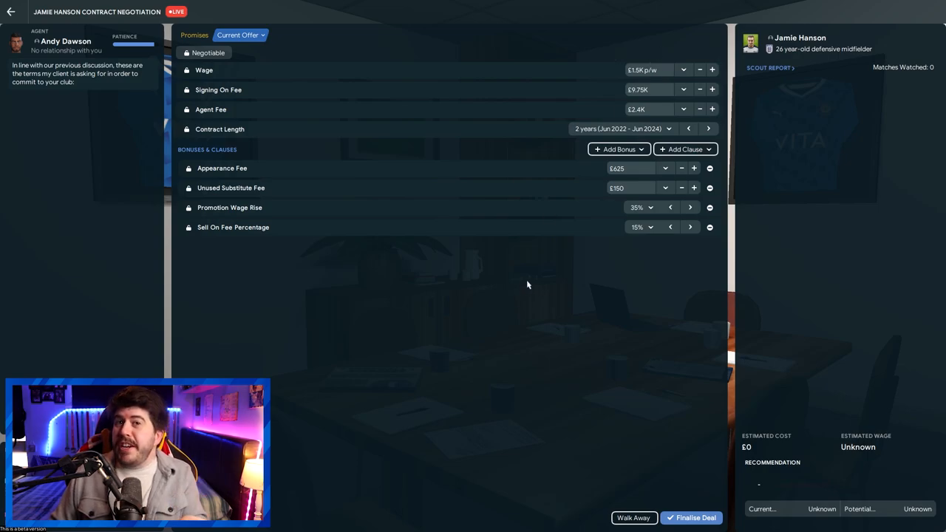
mouse_move(454, 300)
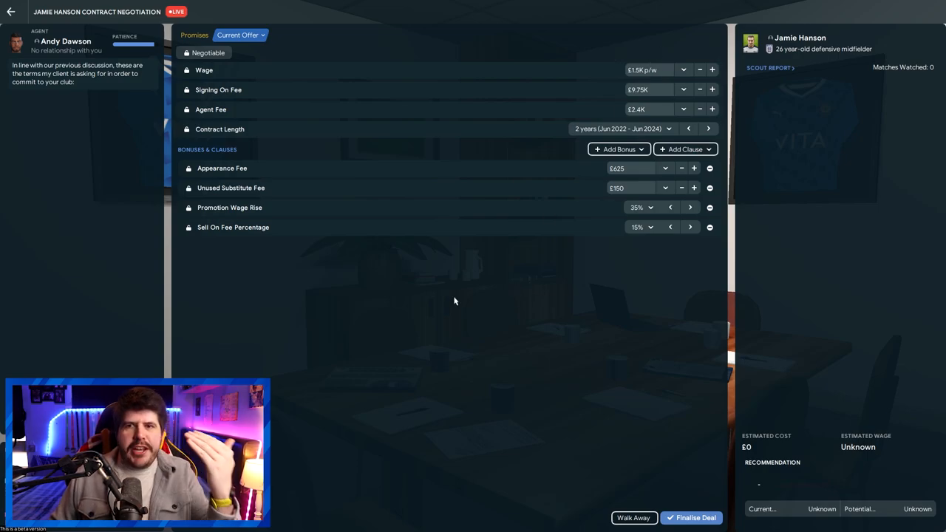
mouse_move(468, 280)
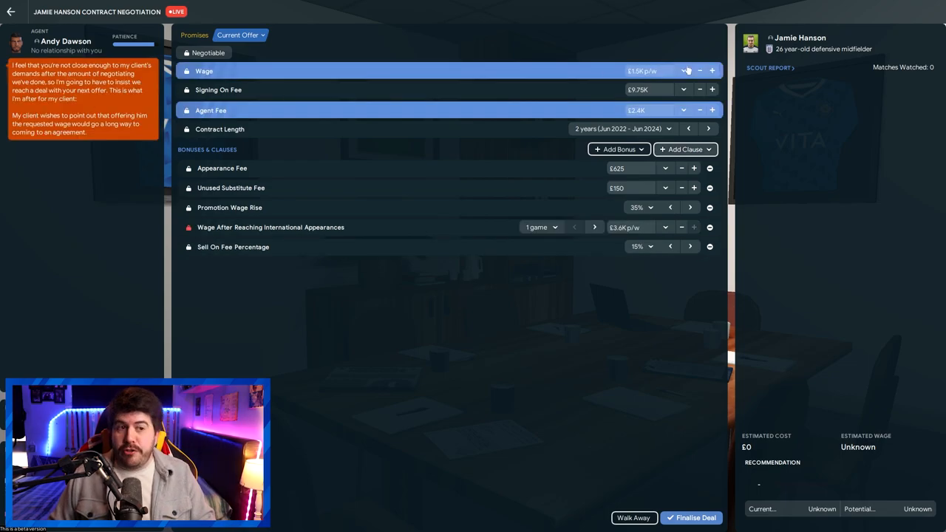
Cut Jamie Hanson's offered wage to £550 a week and reduce the agent fee.
left_click(698, 71)
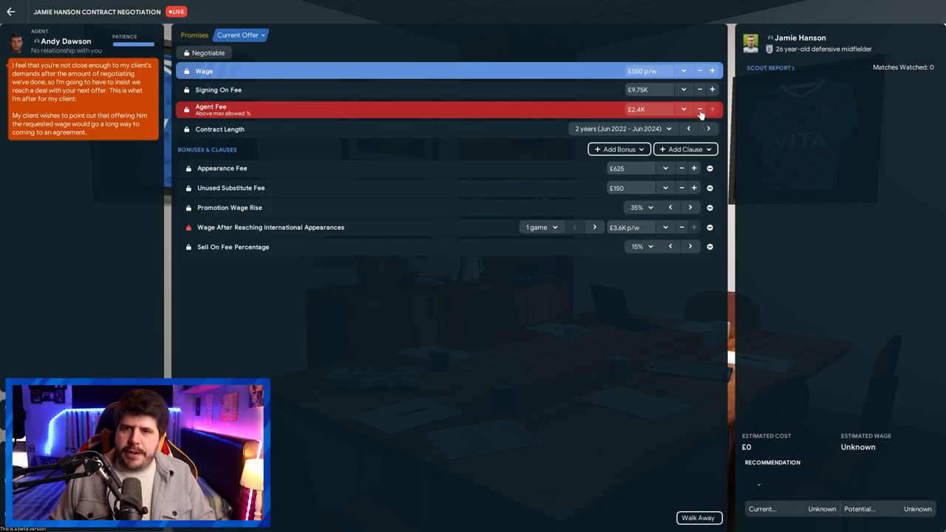
left_click(699, 108)
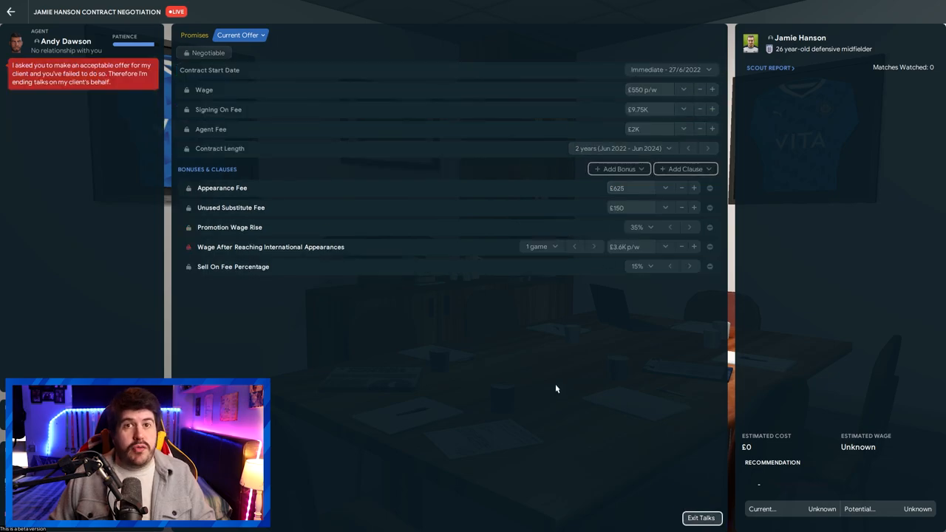
mouse_move(599, 131)
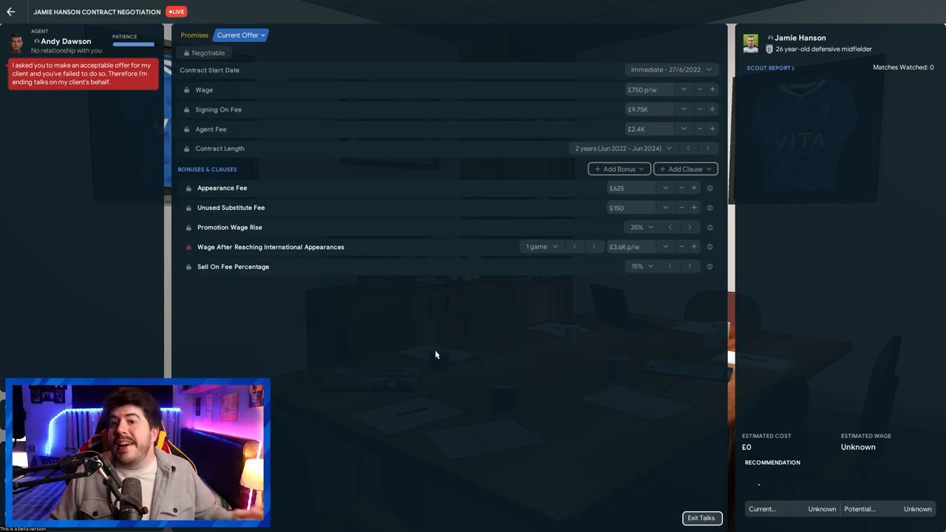
mouse_move(628, 108)
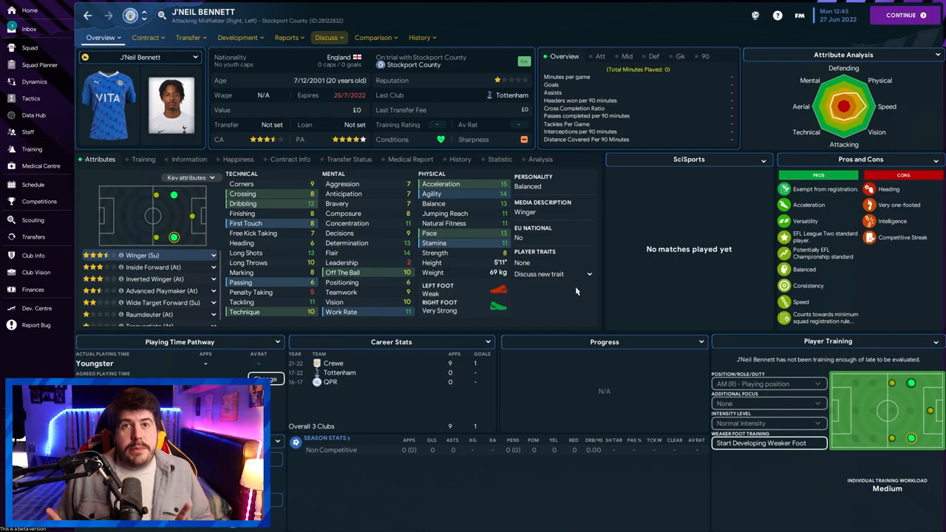
Check J'Neil Bennett's Information, try Approach To Sign, then recheck it showing Agent: None.
left_click(189, 159)
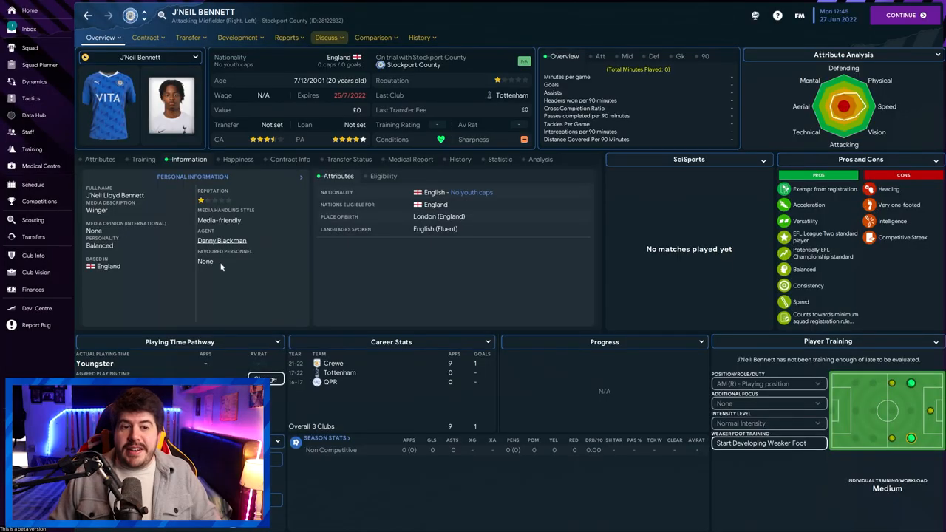
left_click(146, 38)
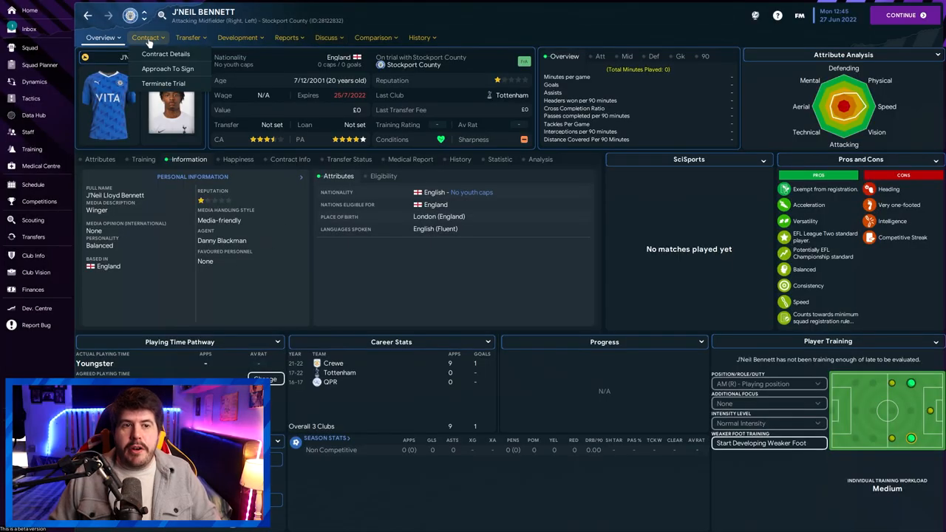
left_click(168, 68)
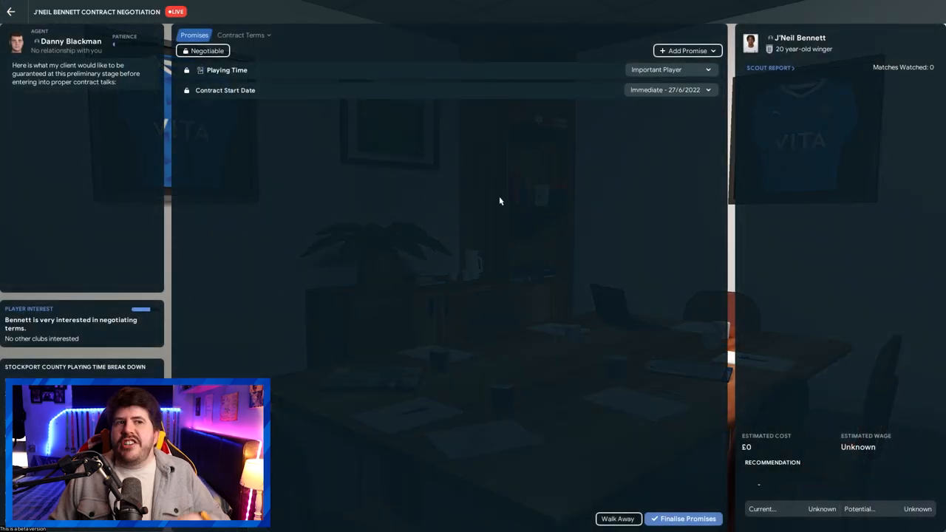
mouse_move(594, 426)
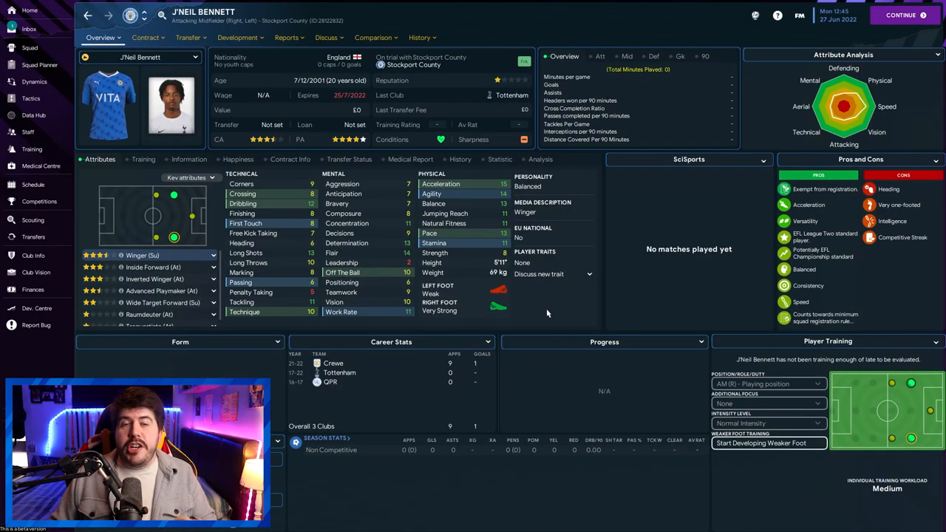
left_click(189, 158)
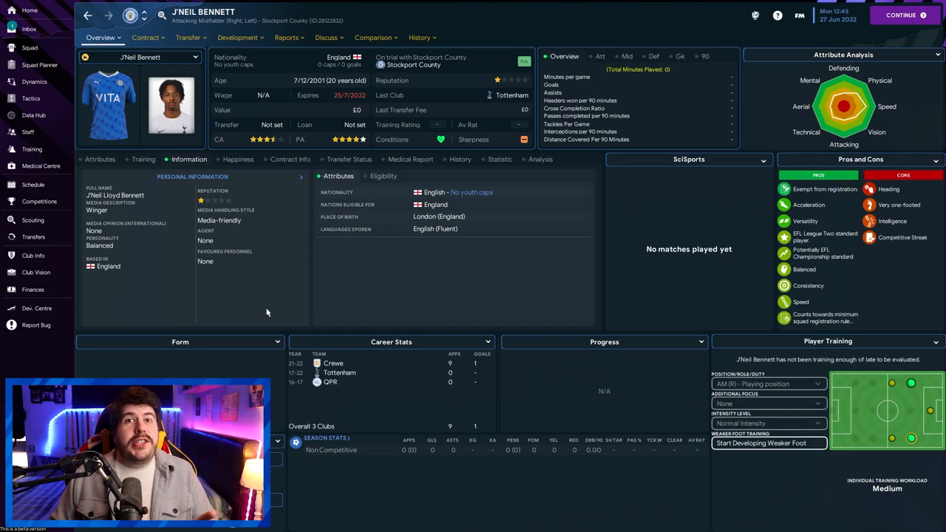
mouse_move(272, 305)
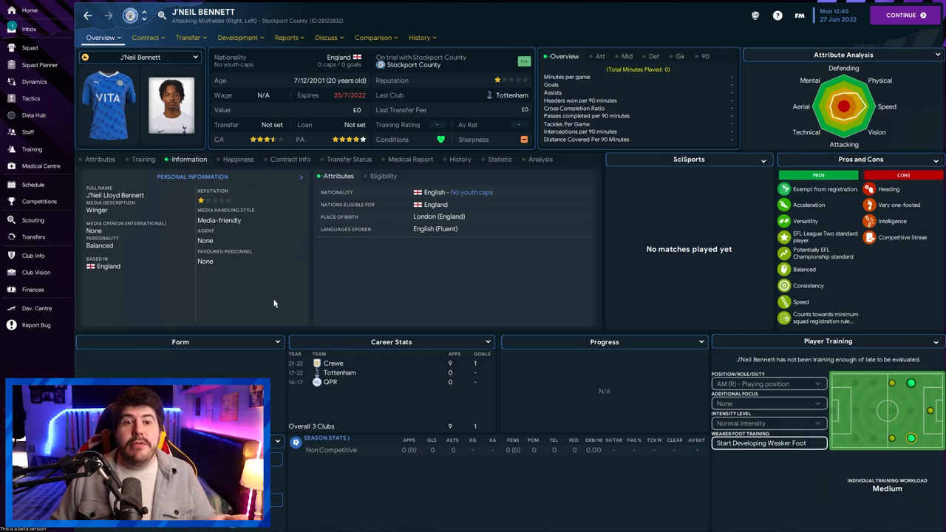
mouse_move(292, 288)
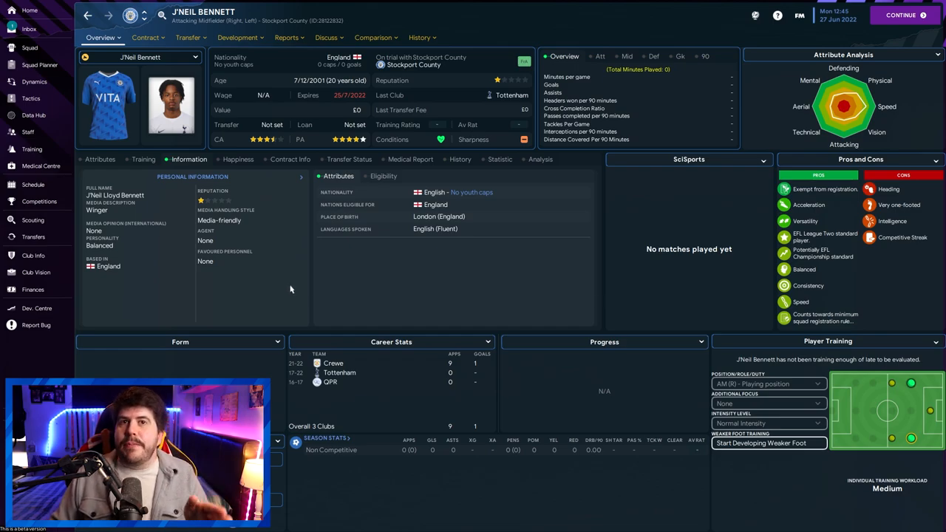
Approach J'Neil Bennett to sign and reach his demands: £1.1K weekly, £7.5K signing-on, two years.
left_click(145, 38)
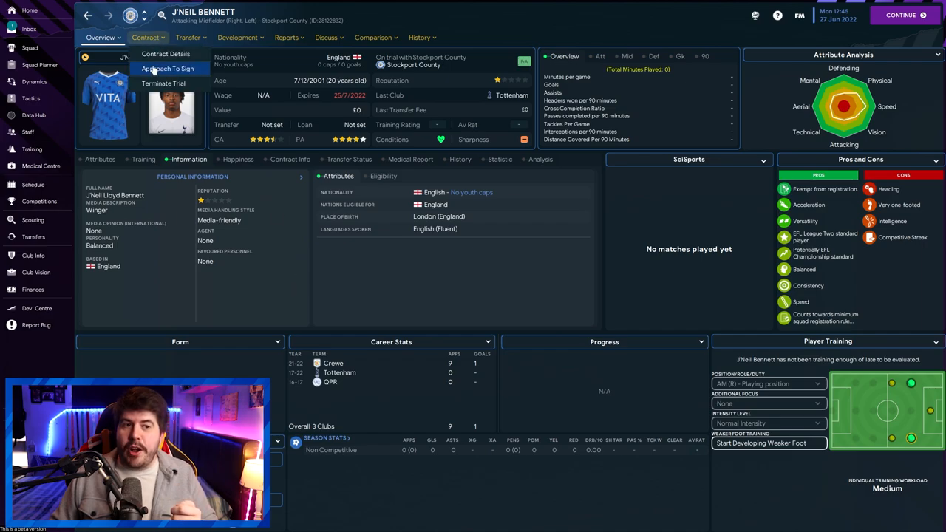
left_click(167, 68)
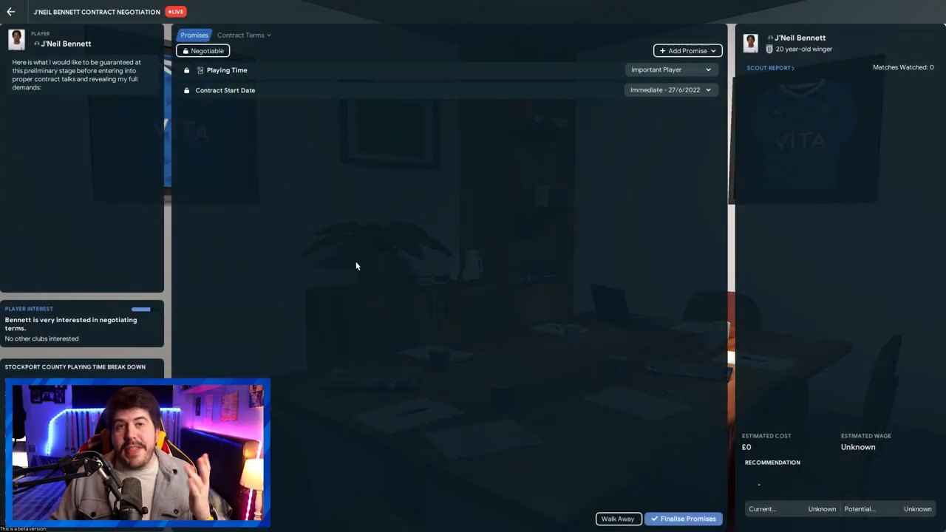
left_click(240, 35)
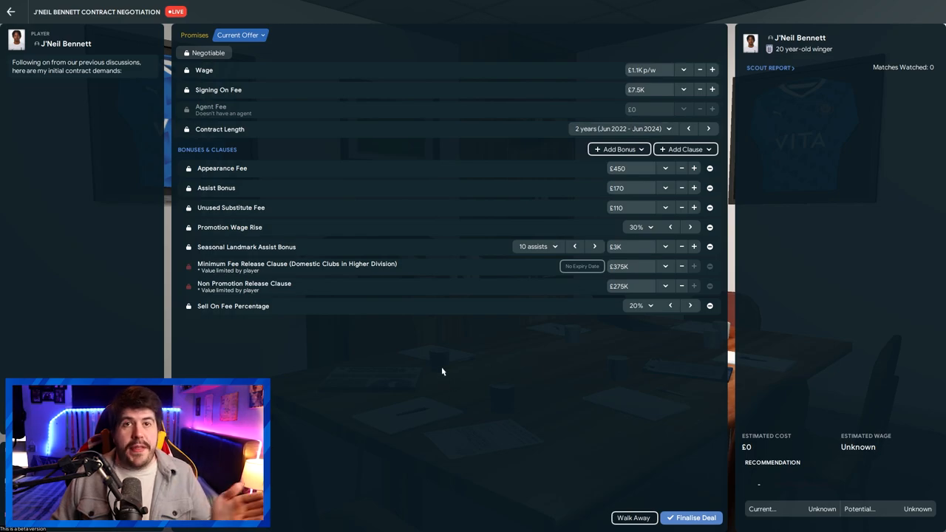
mouse_move(436, 382)
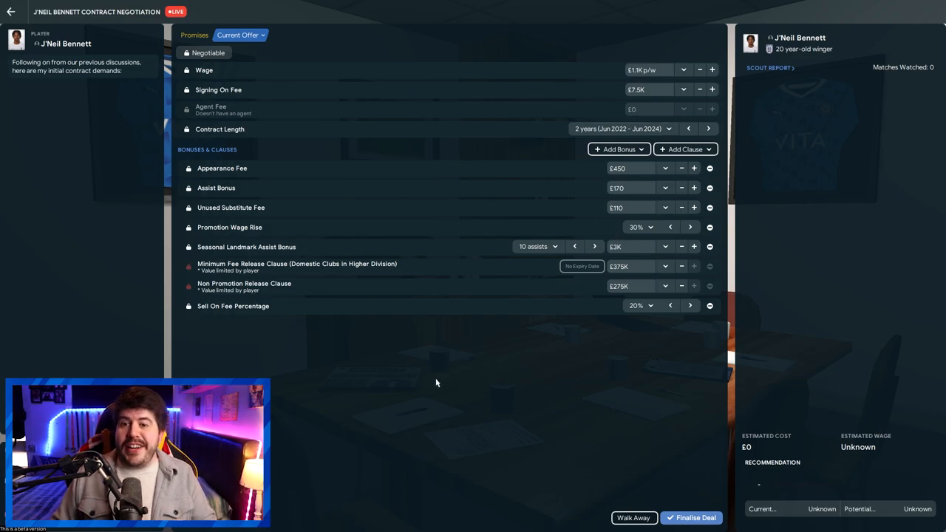
mouse_move(465, 425)
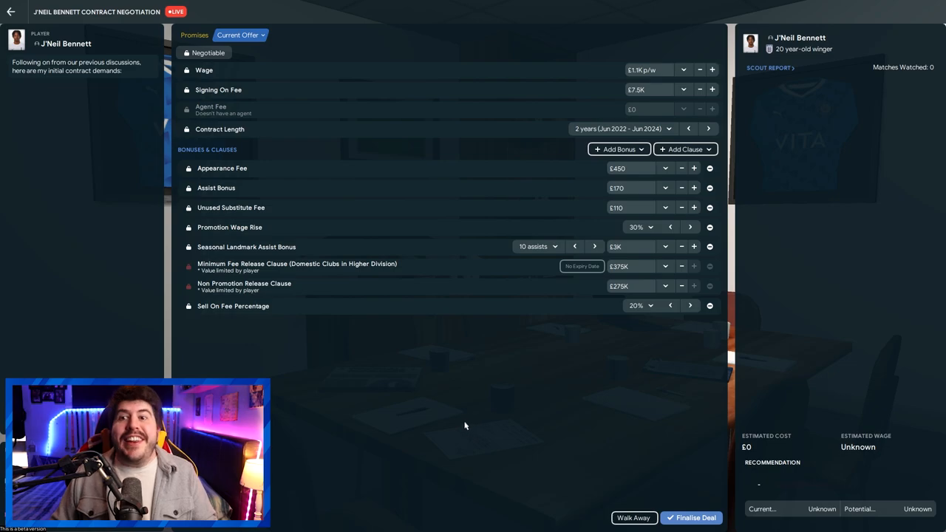